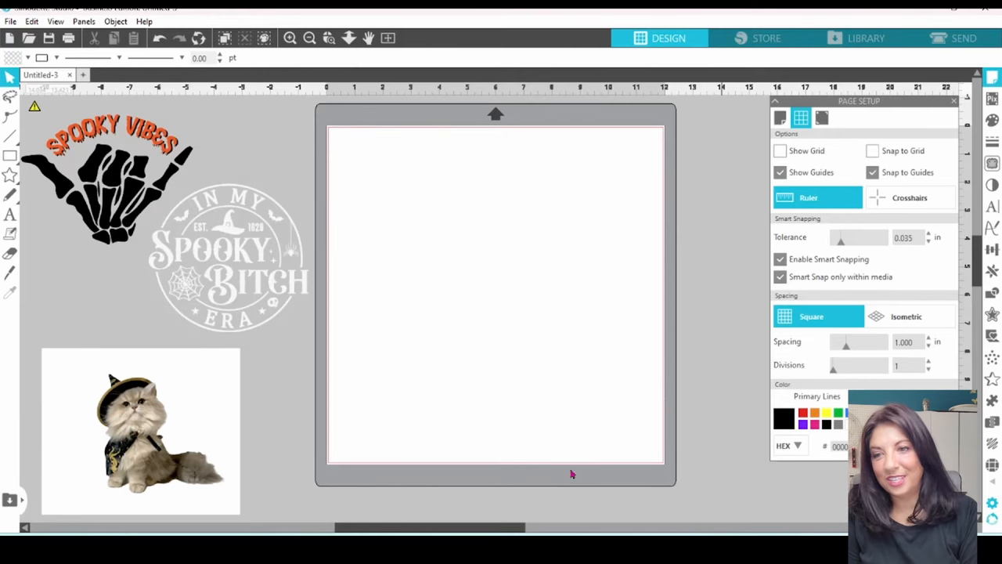
mouse_move(171, 356)
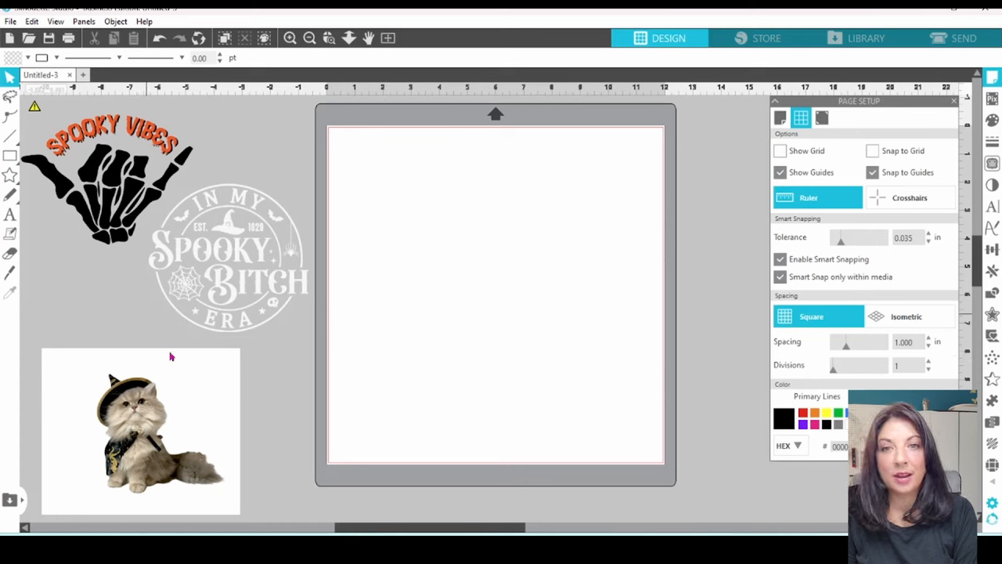
mouse_move(252, 272)
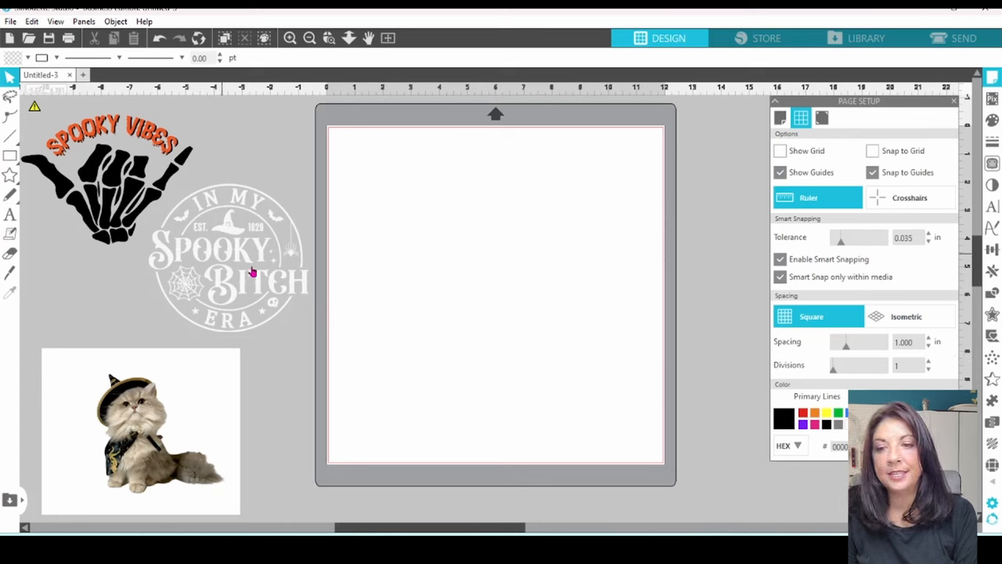
mouse_move(254, 261)
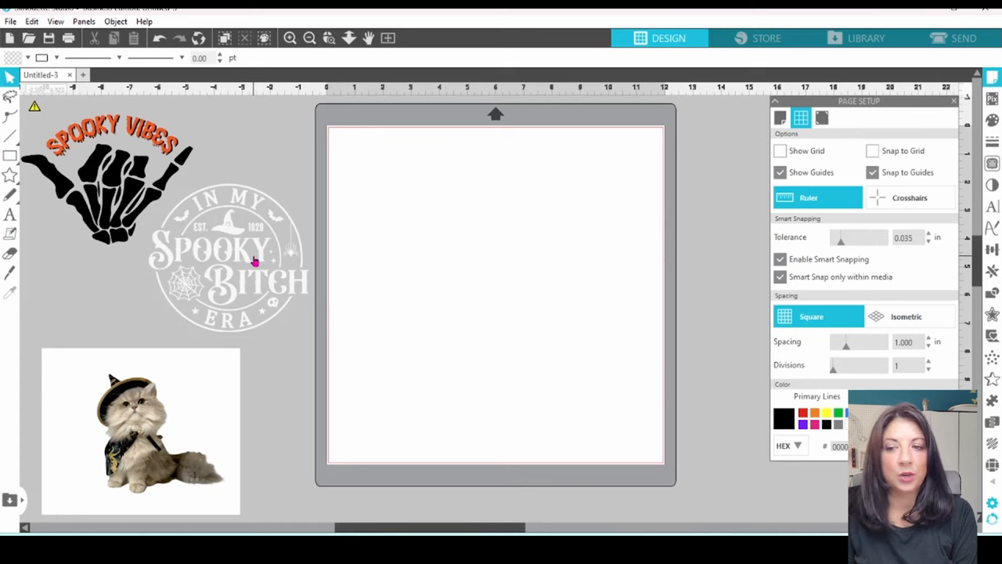
mouse_move(245, 257)
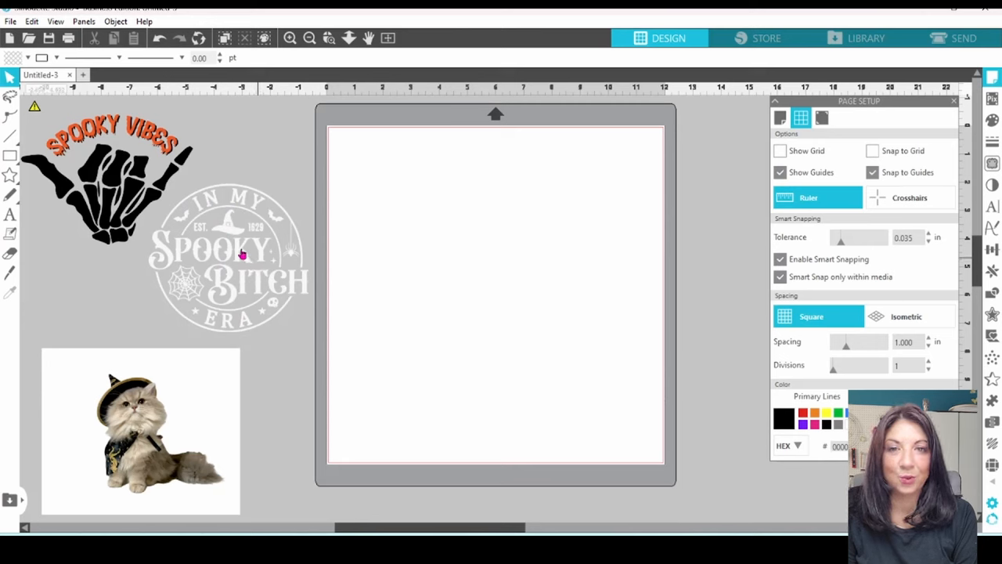
mouse_move(244, 232)
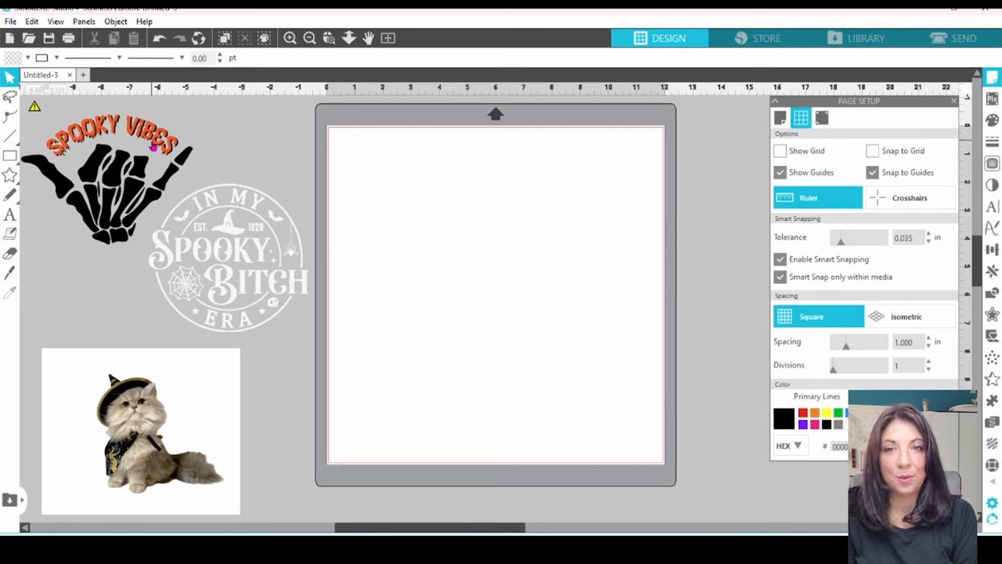
mouse_move(115, 343)
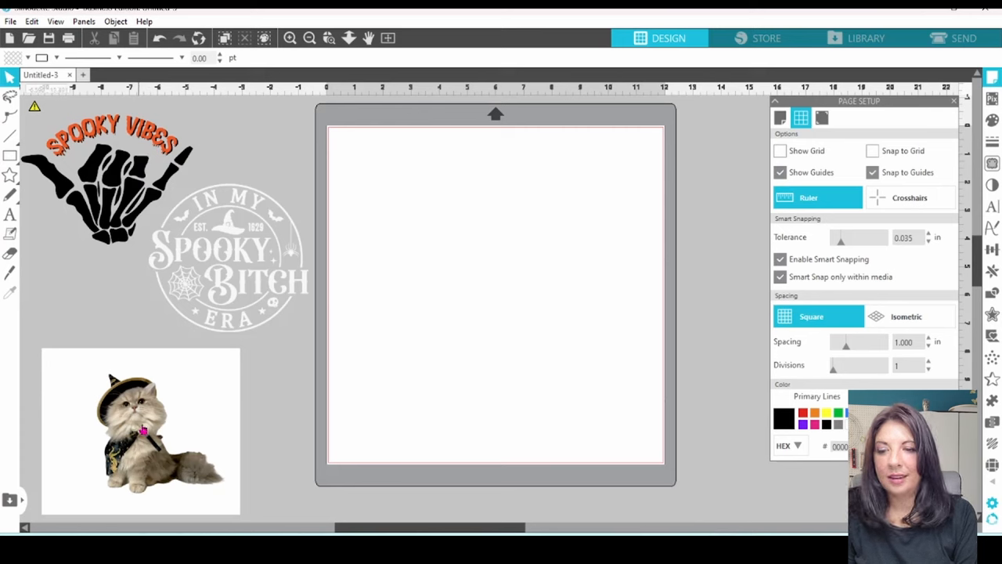
mouse_move(164, 434)
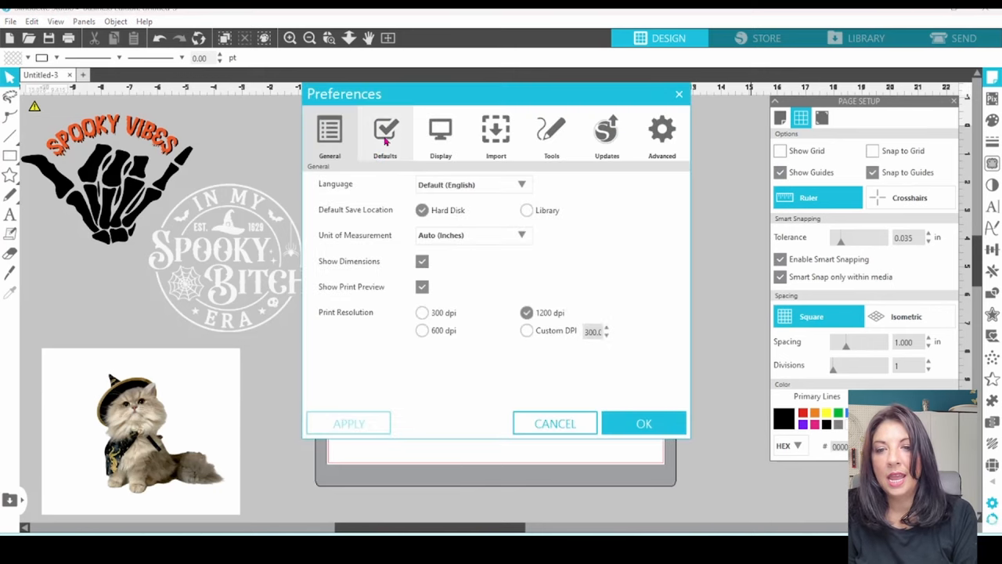
Set Panel Mode to Multiple Panel Mode in the Defaults preferences
click(385, 130)
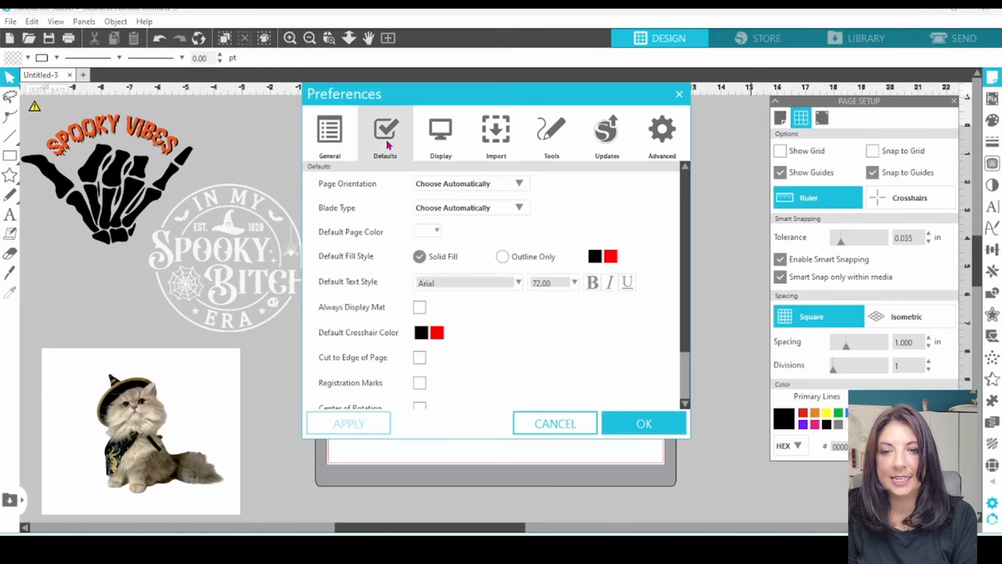
scroll(down, 3)
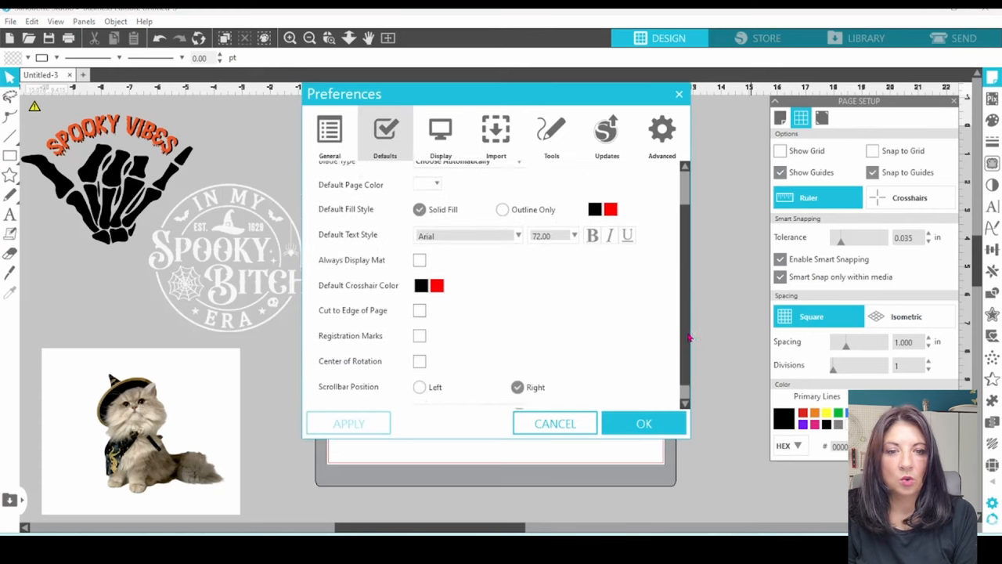
scroll(down, 3)
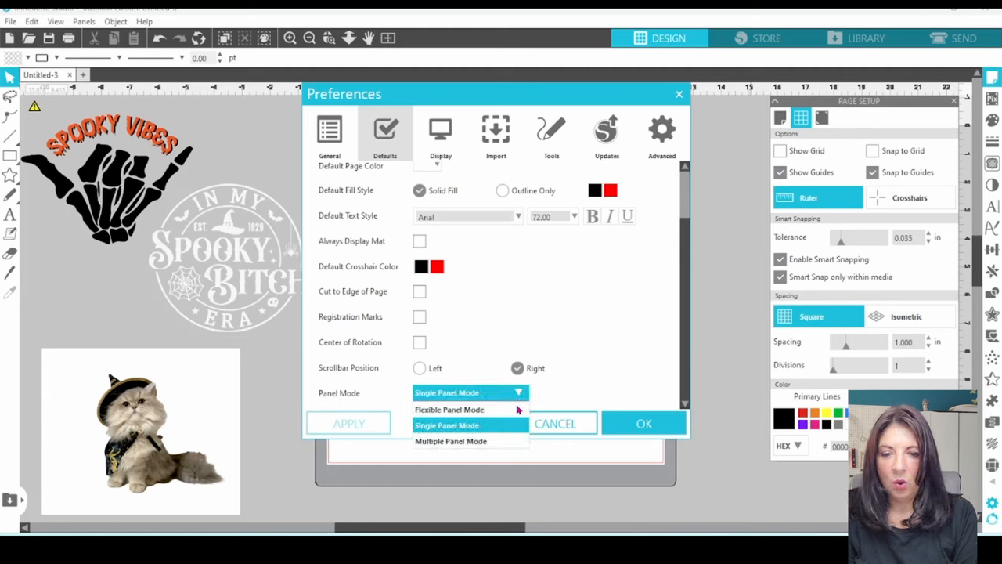
mouse_move(467, 449)
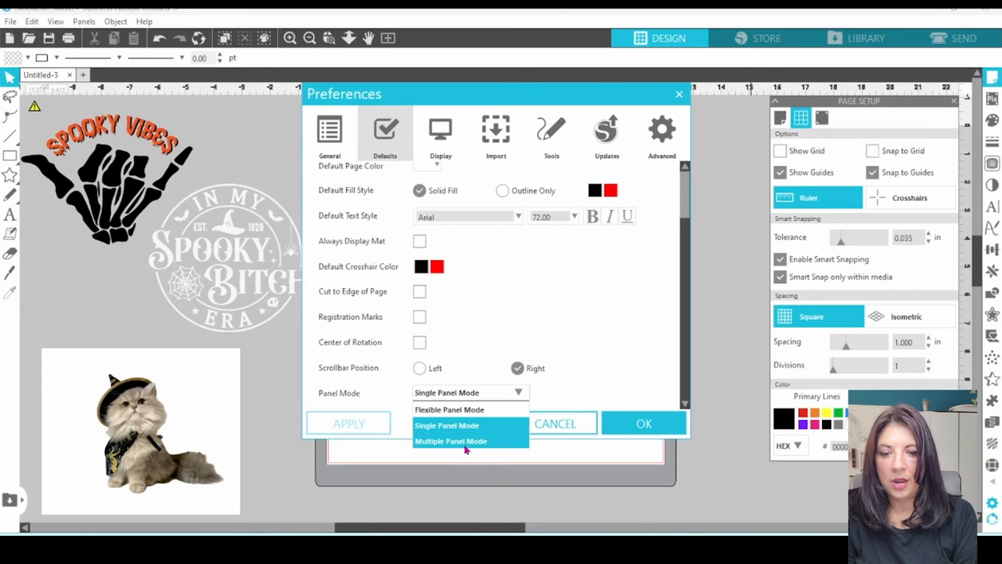
mouse_move(466, 449)
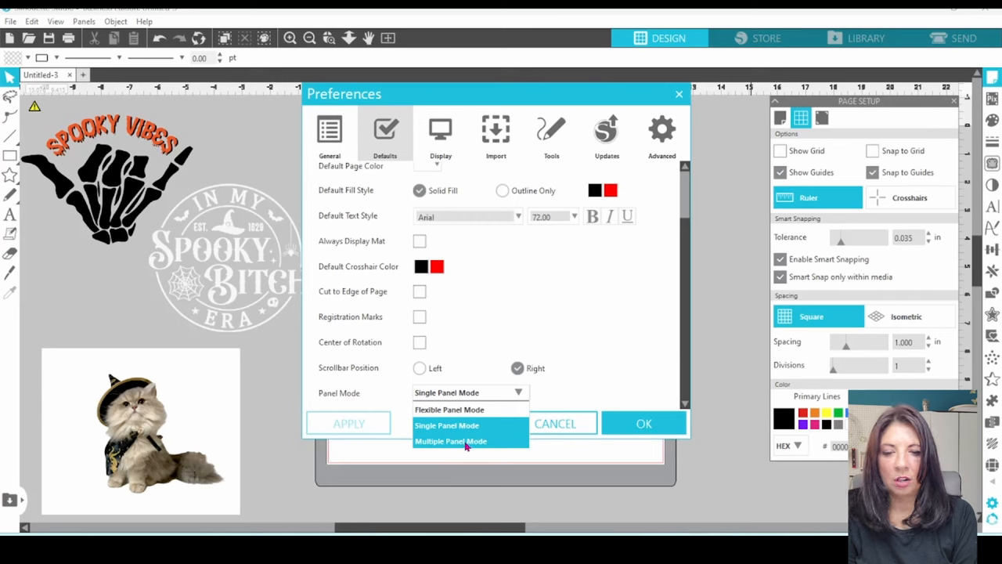
click(450, 440)
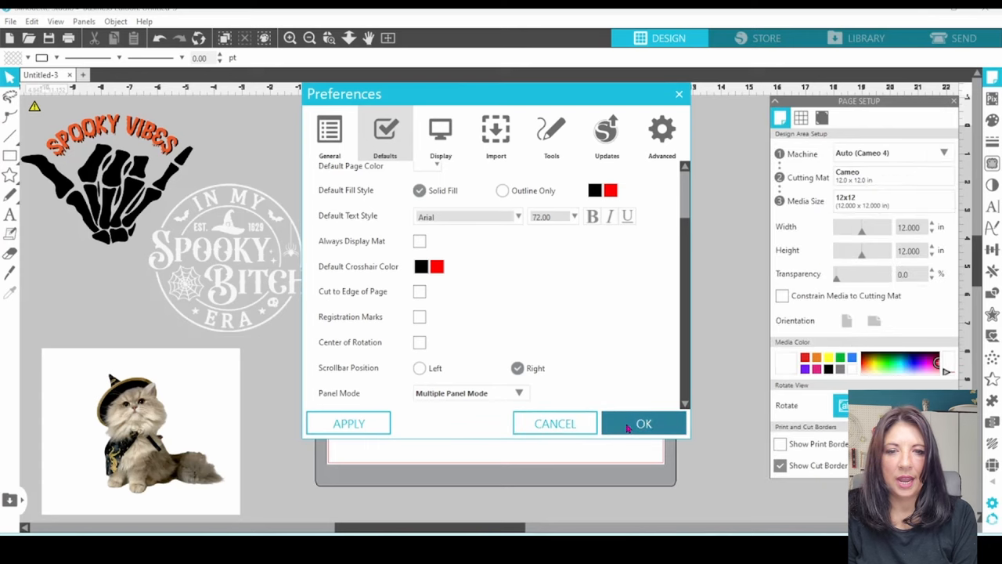
Confirm the Preferences change and close the Page Setup panel
click(643, 422)
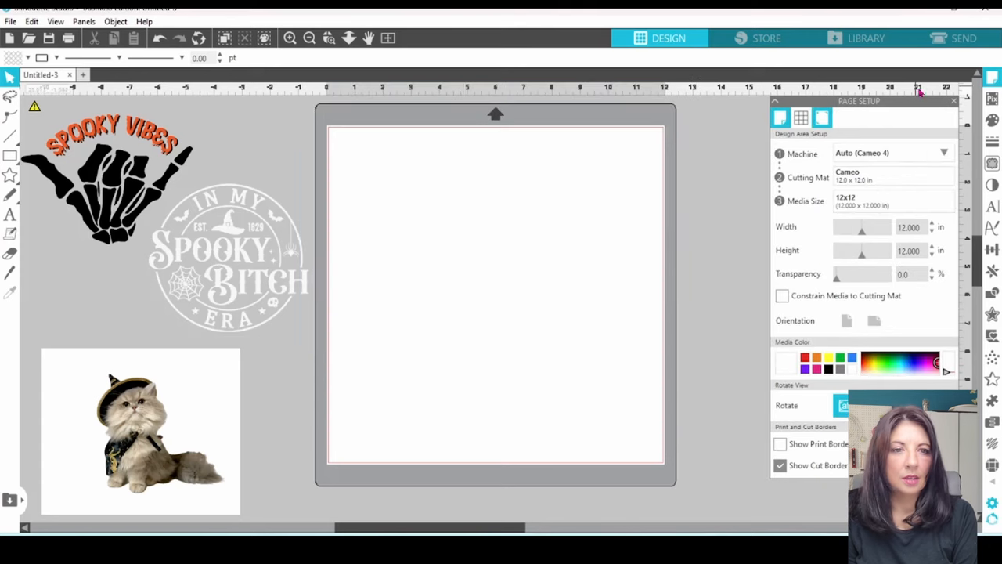
mouse_move(949, 101)
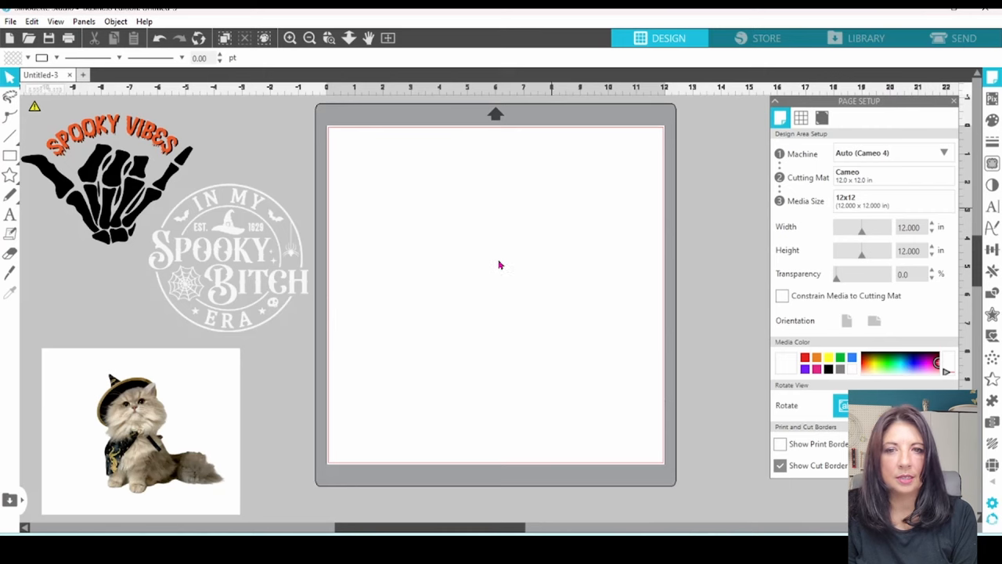
mouse_move(491, 259)
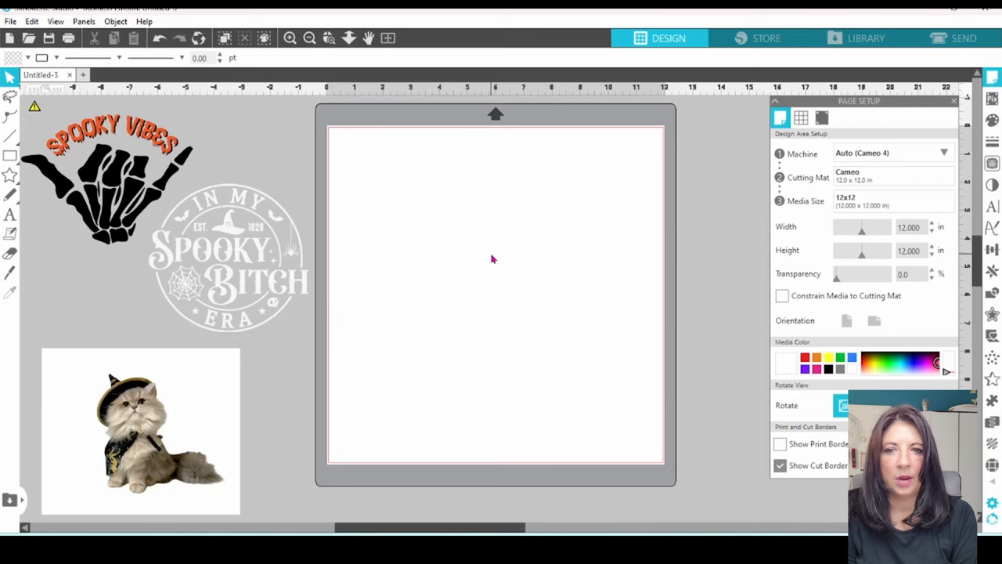
mouse_move(511, 250)
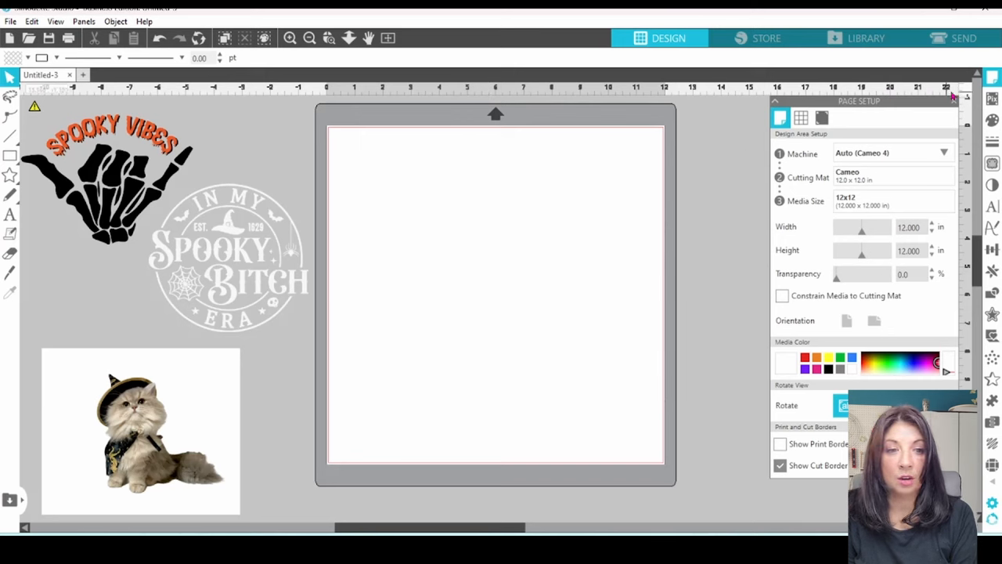
mouse_move(954, 92)
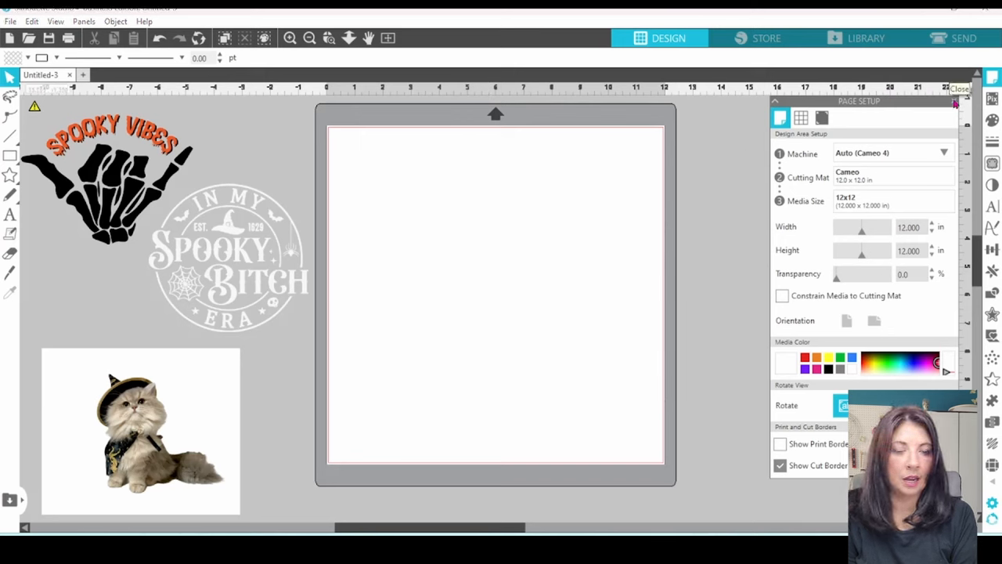
click(936, 100)
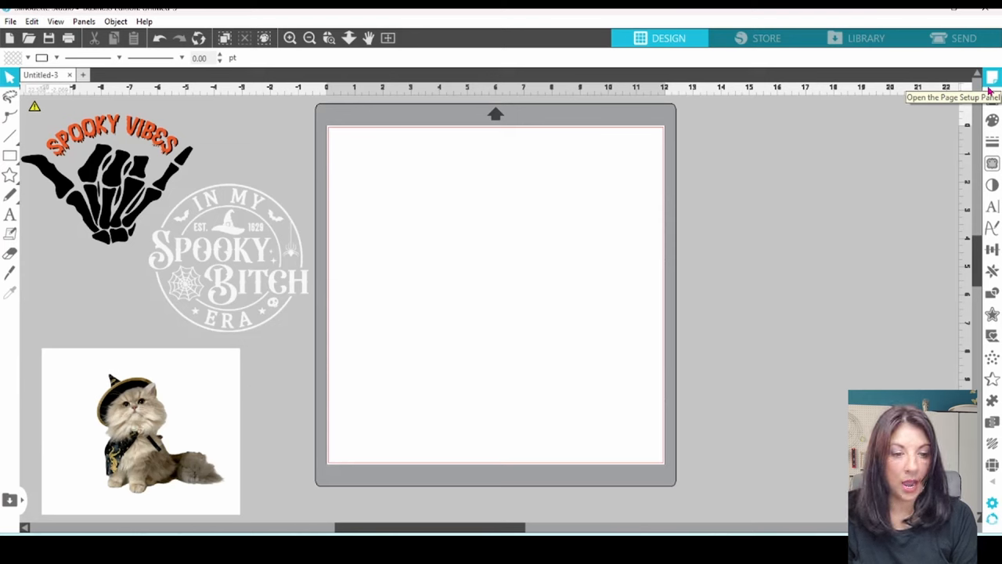
Open the Trace and Image Effects panels together
click(992, 163)
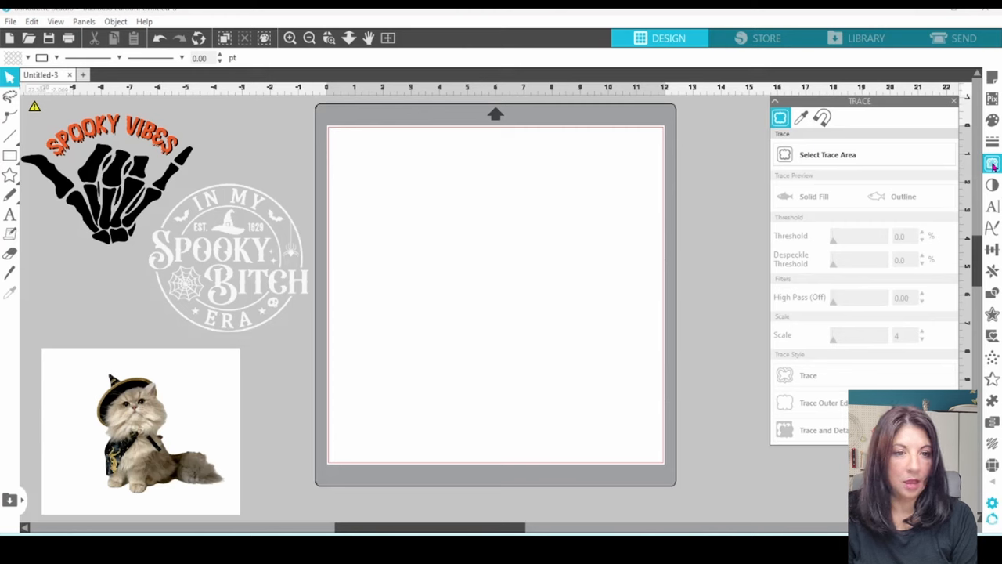
mouse_move(992, 186)
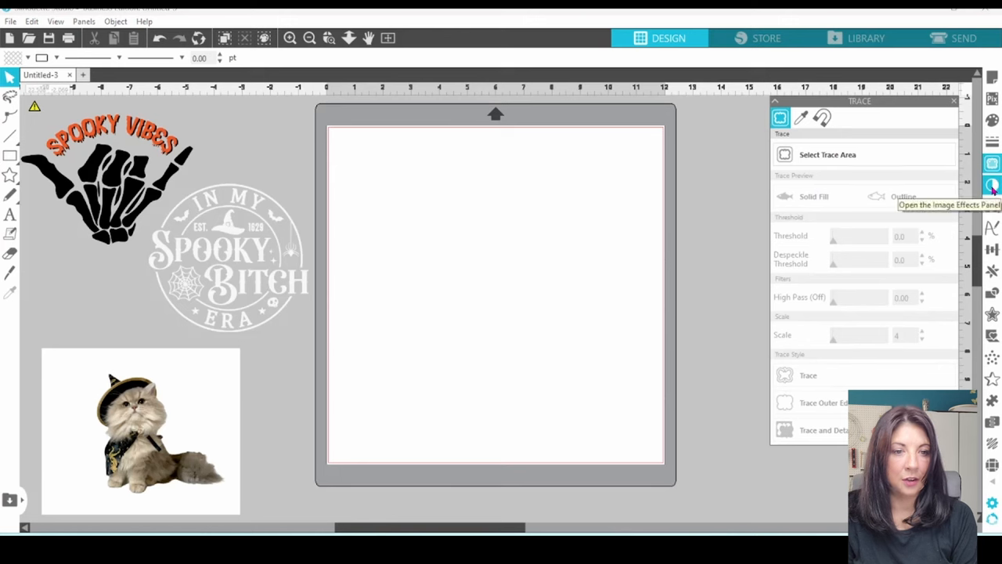
click(991, 186)
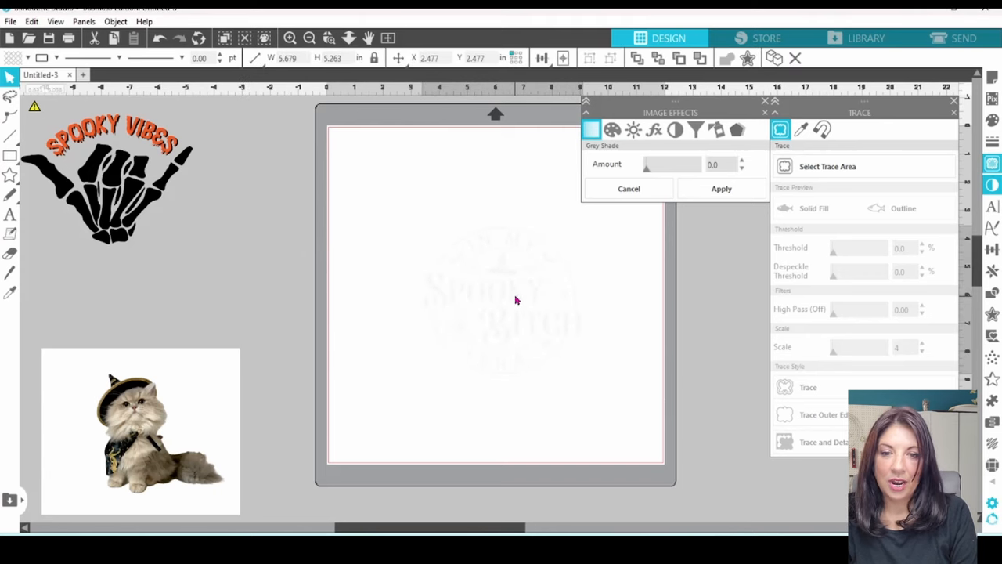
Select the spooky-era badge and apply Brightness -100 to it
click(517, 299)
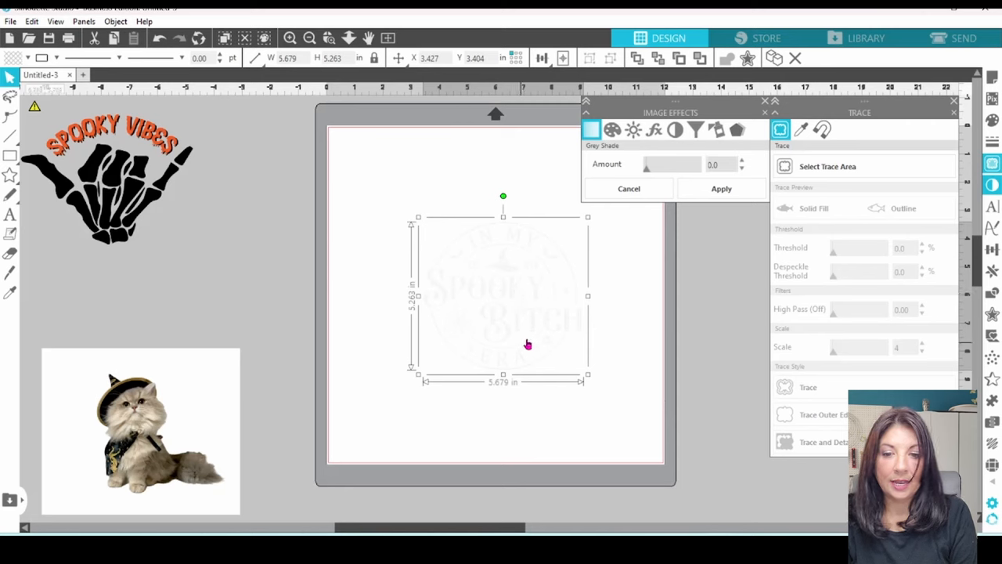
mouse_move(501, 277)
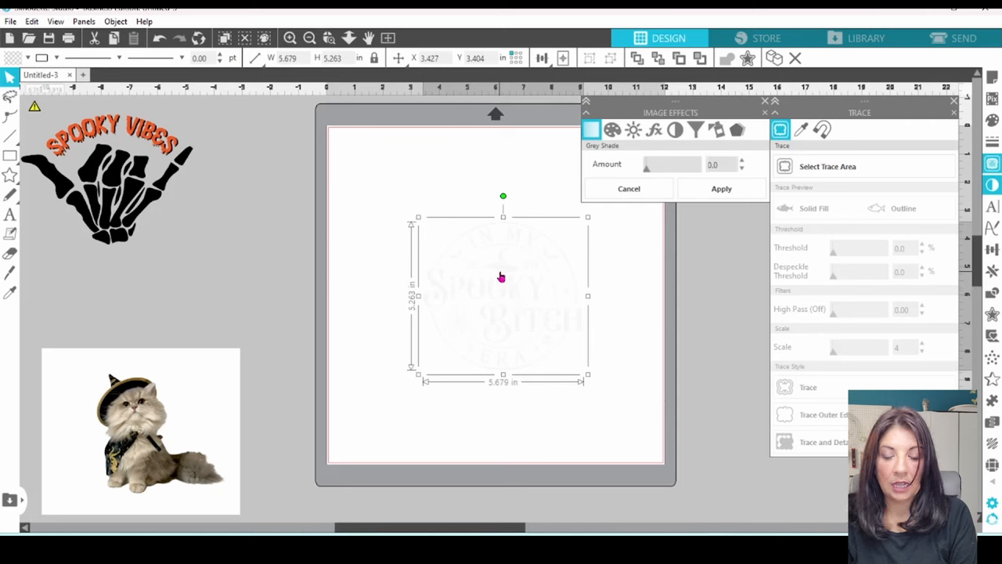
mouse_move(528, 299)
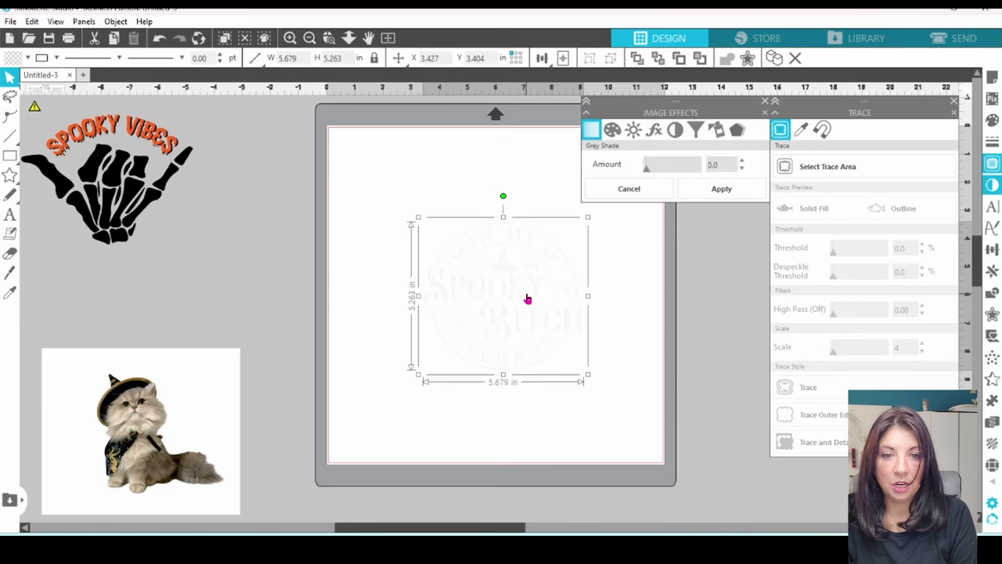
mouse_move(541, 251)
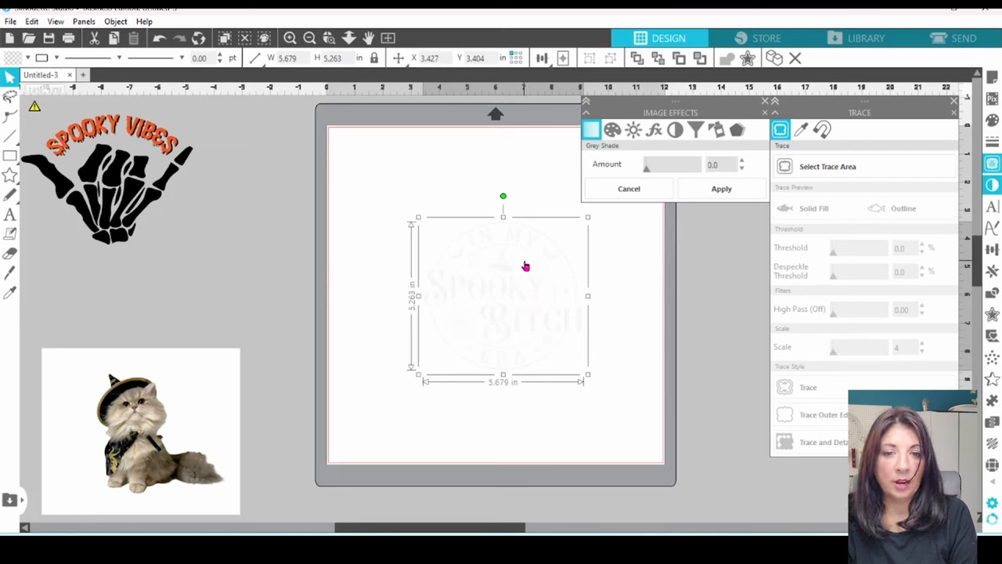
click(632, 130)
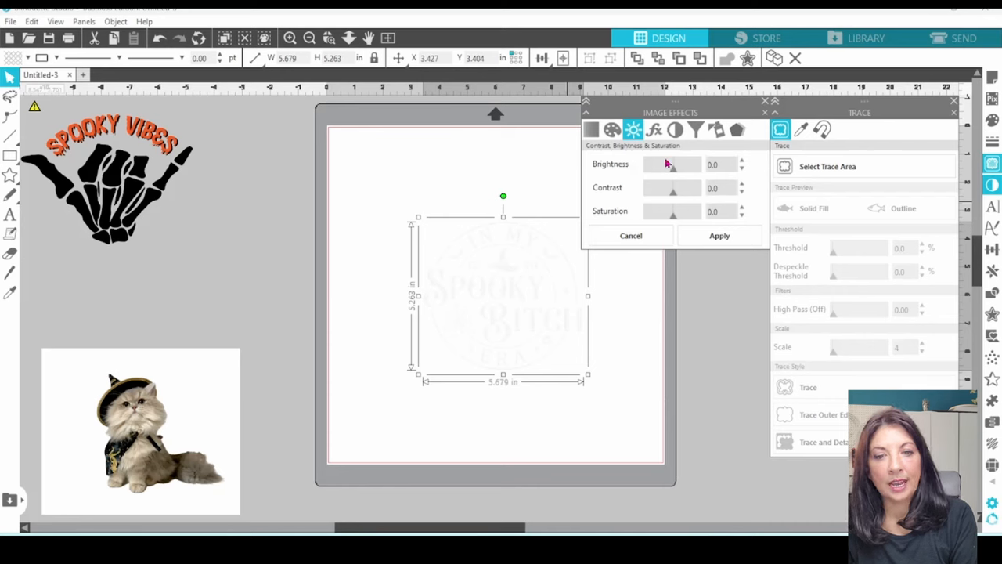
drag(673, 164, 662, 164)
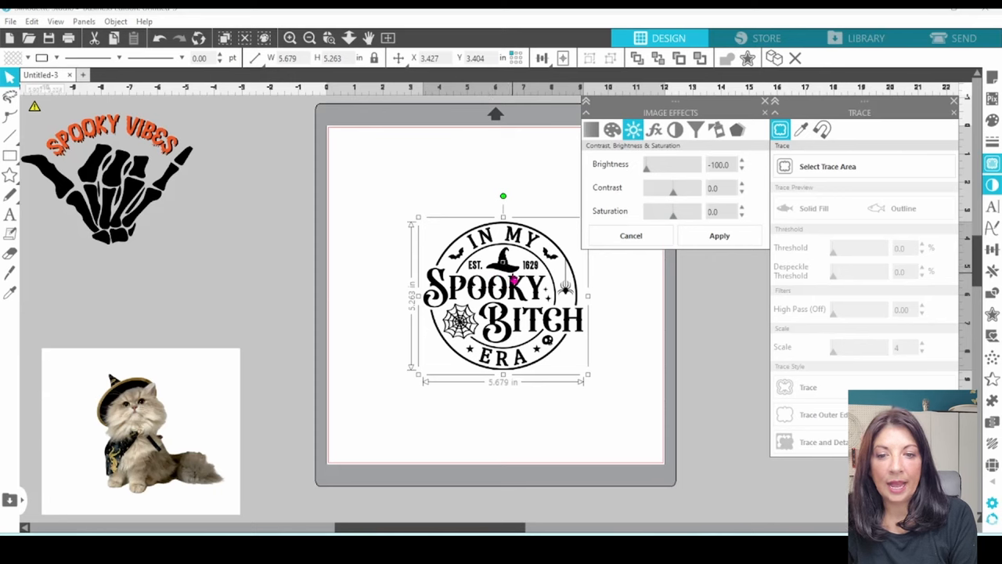
mouse_move(719, 235)
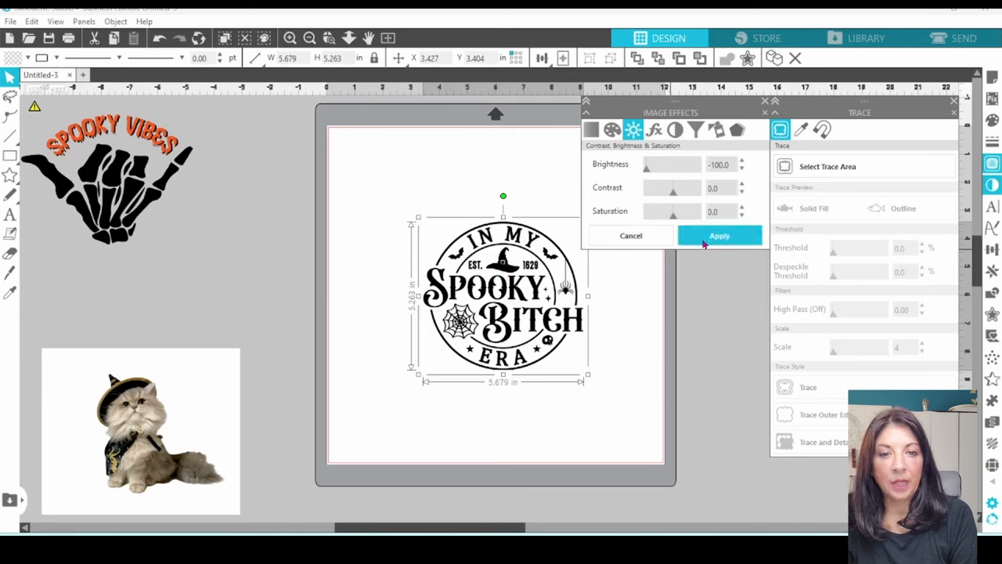
click(719, 235)
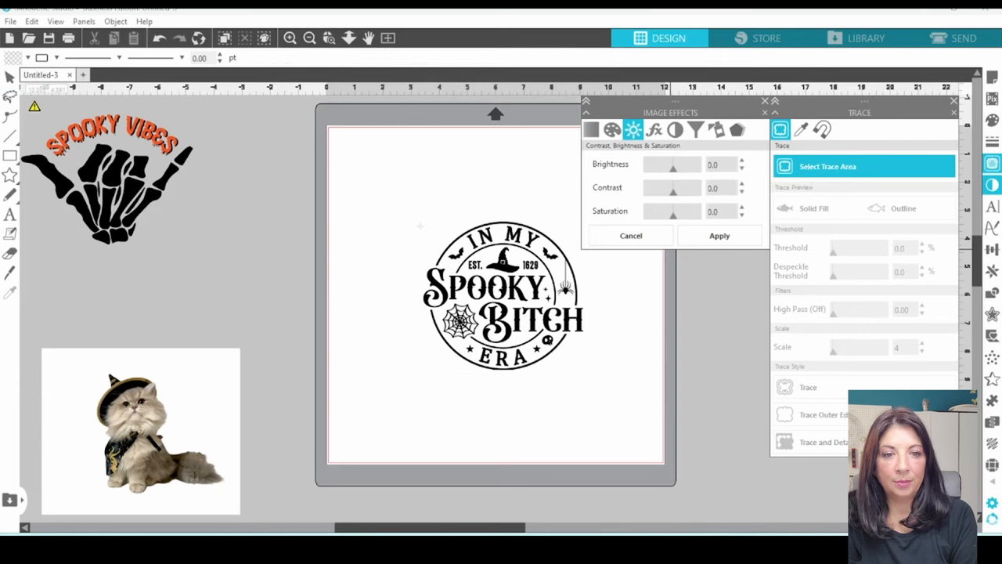
Trace the selected badge area at Threshold 100 and Scale 10
drag(391, 192, 606, 407)
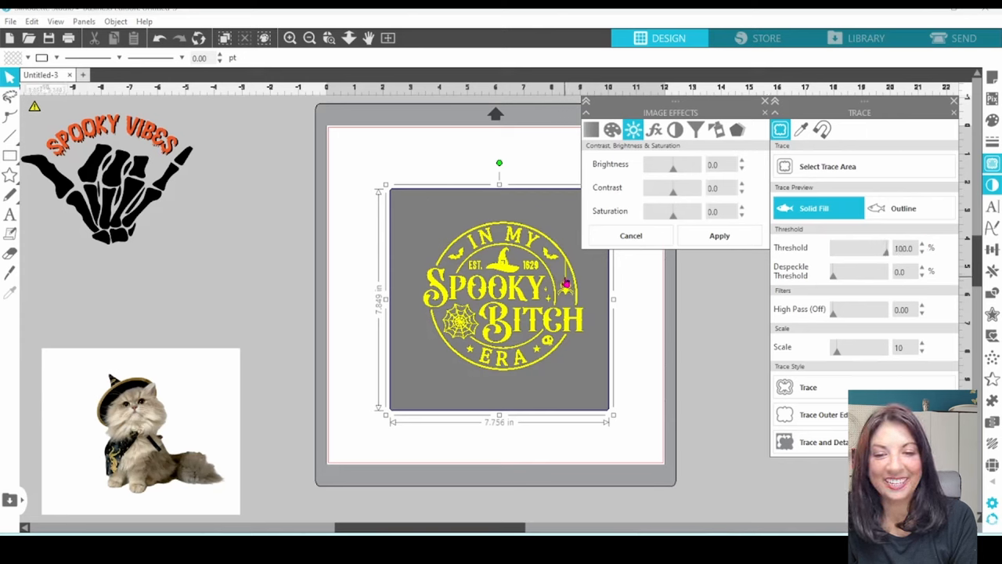
click(806, 387)
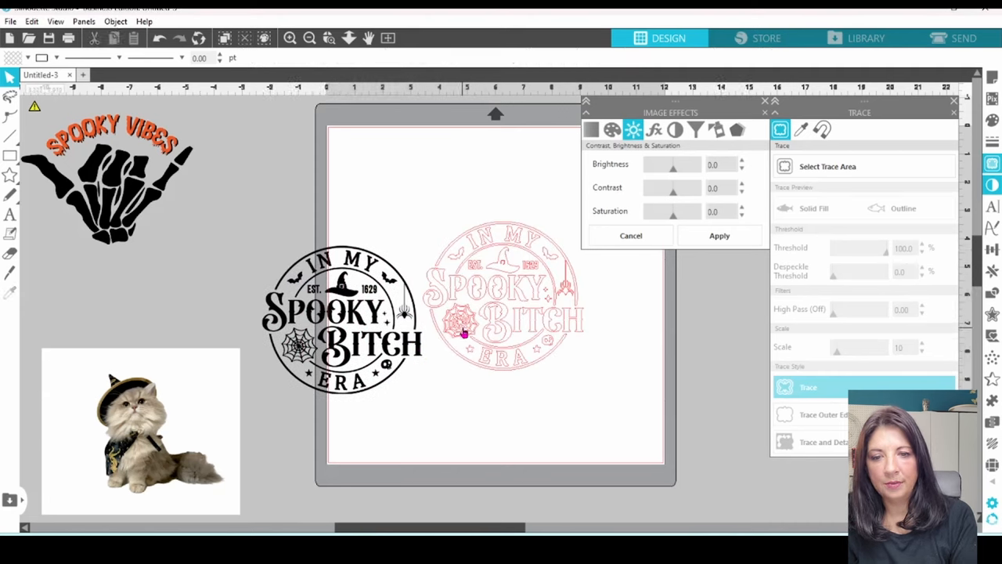
Fill the traced badge outlines black and move the original image beside them
click(502, 309)
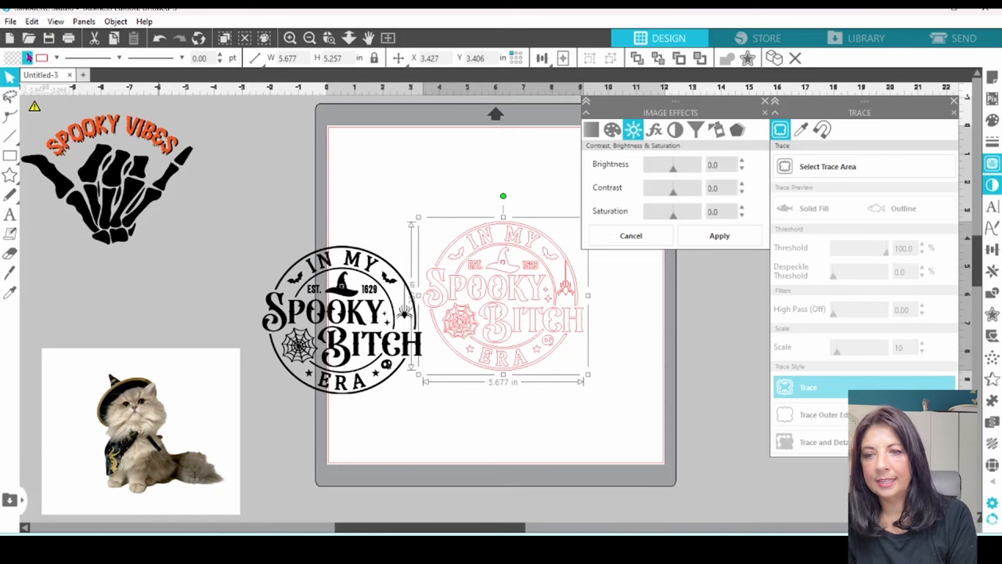
click(46, 57)
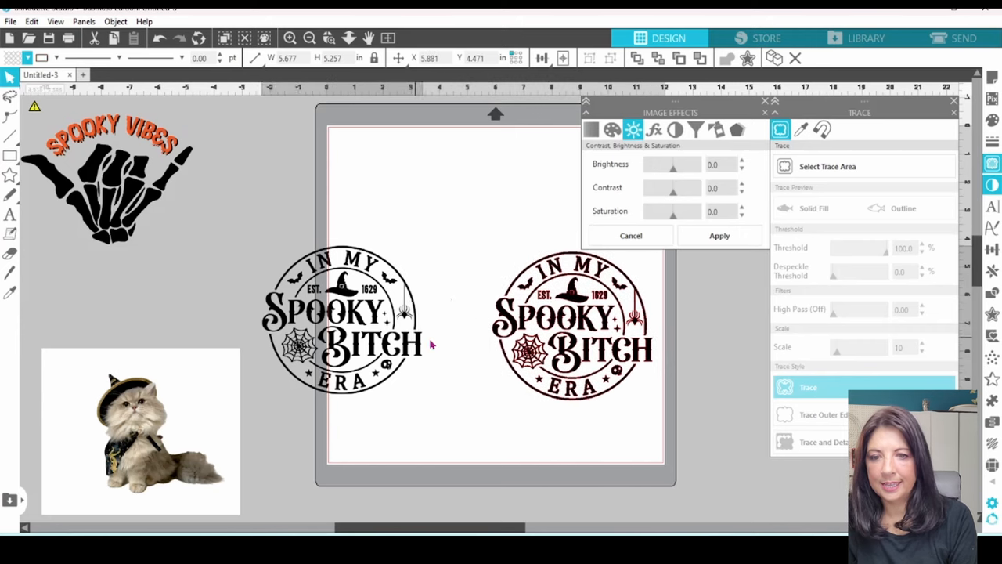
drag(341, 325, 407, 328)
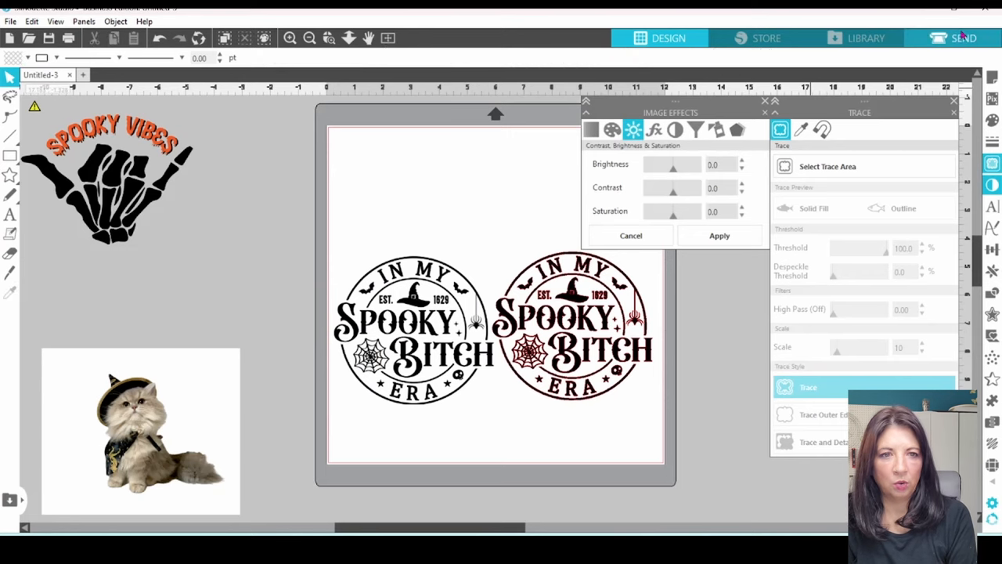
Delete the badge image and its trace, then place the skeleton hand image
click(952, 38)
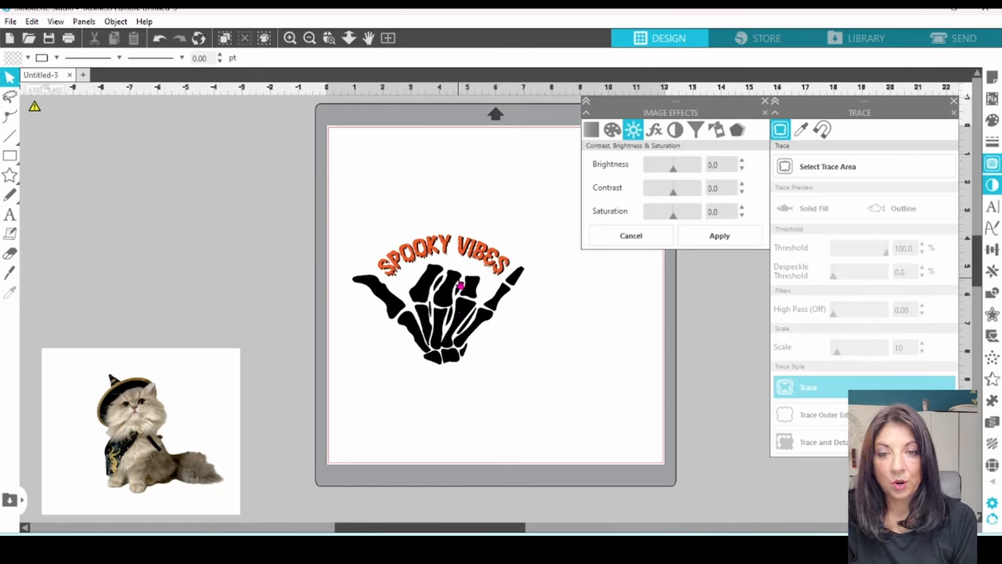
Copy the hand aside, darken it, trace at Threshold 45, and fill the trace black
click(450, 286)
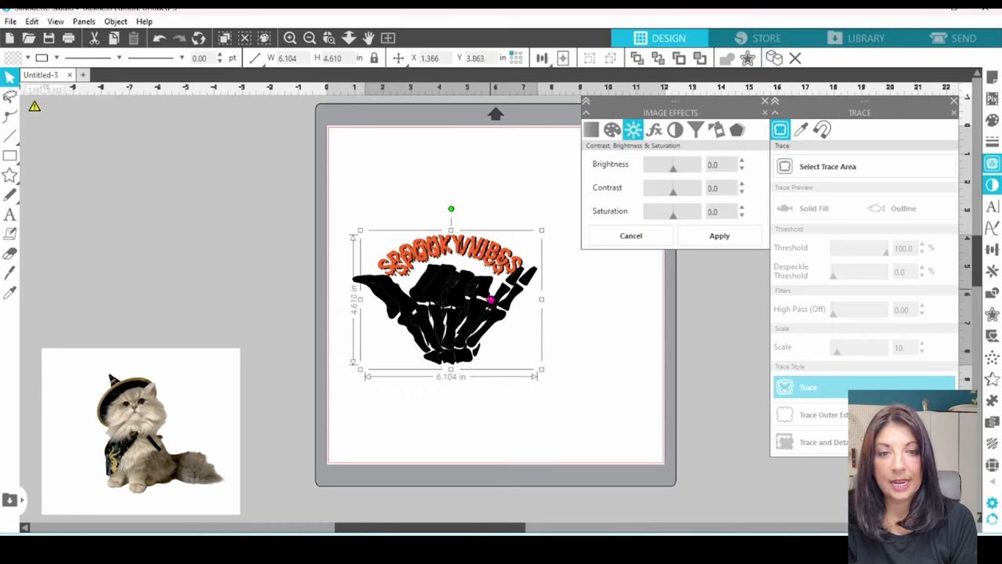
drag(450, 297, 190, 192)
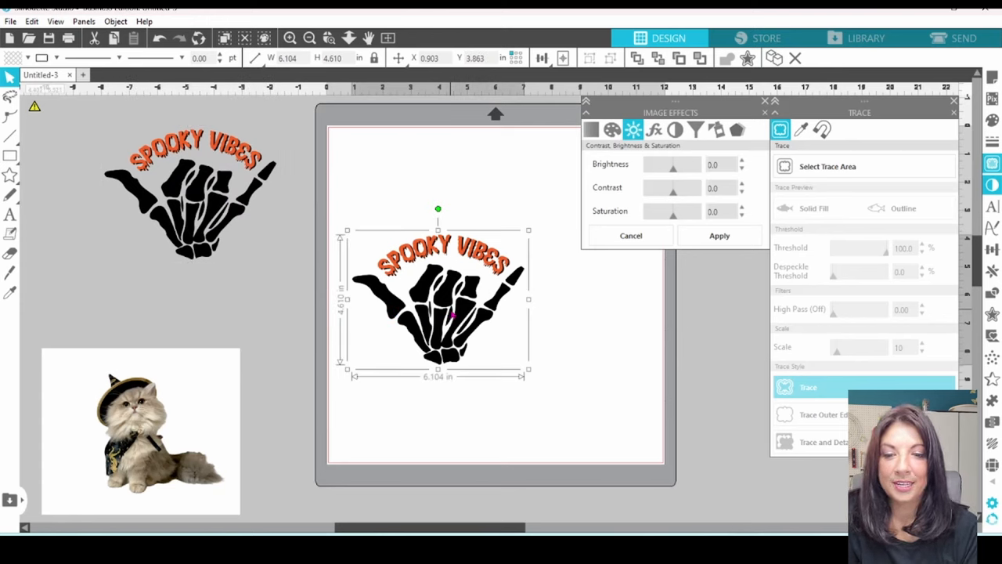
mouse_move(583, 182)
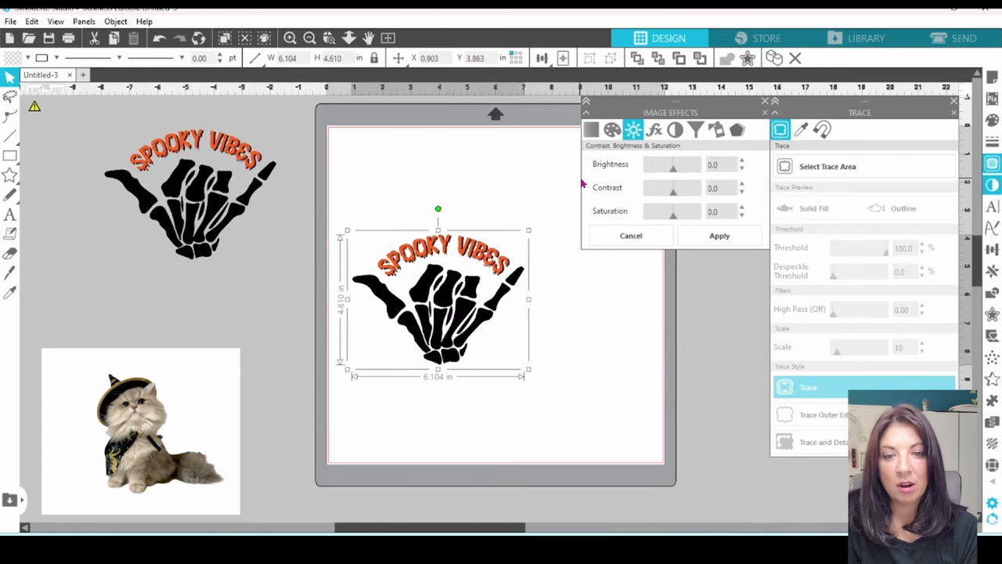
mouse_move(659, 154)
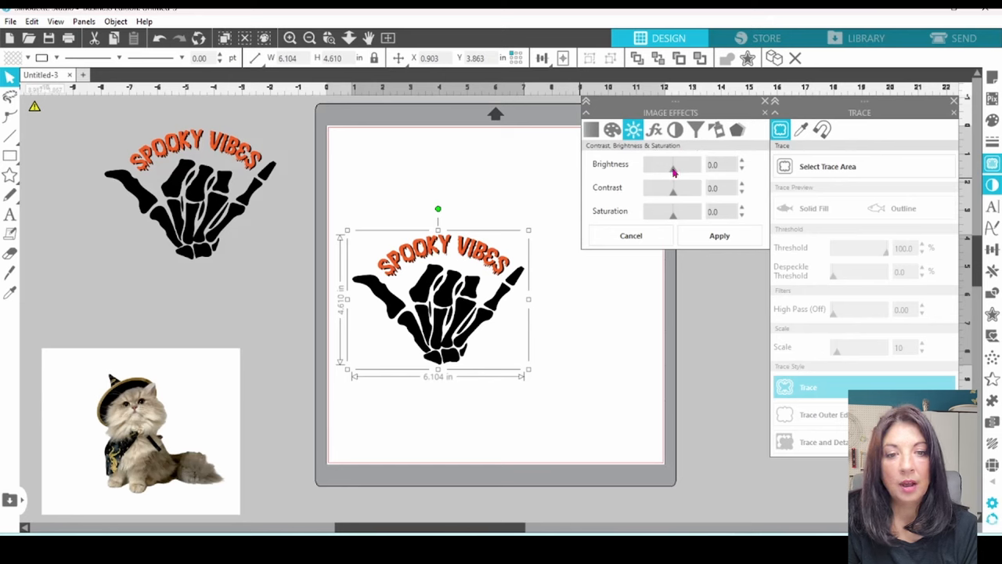
drag(673, 165, 646, 165)
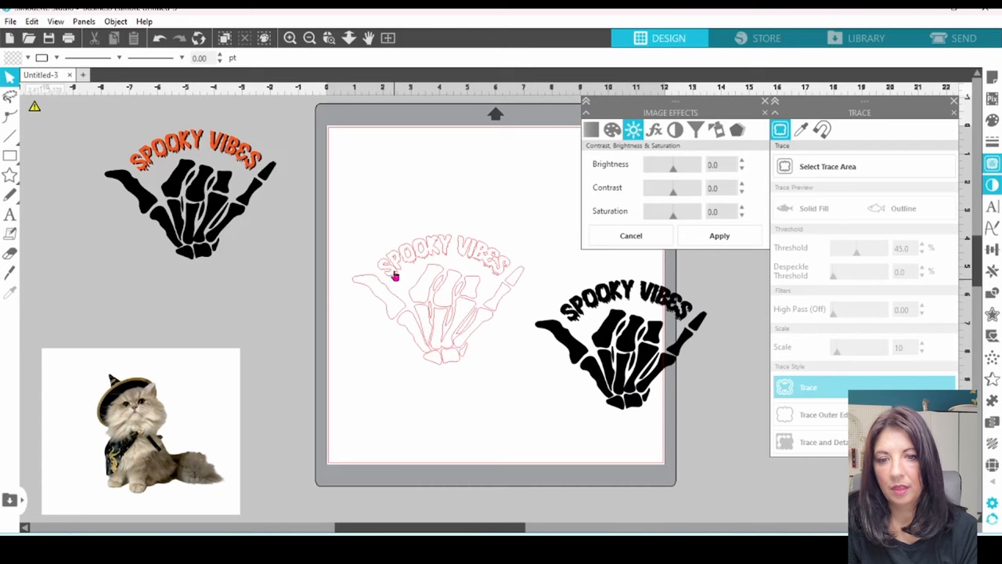
click(395, 274)
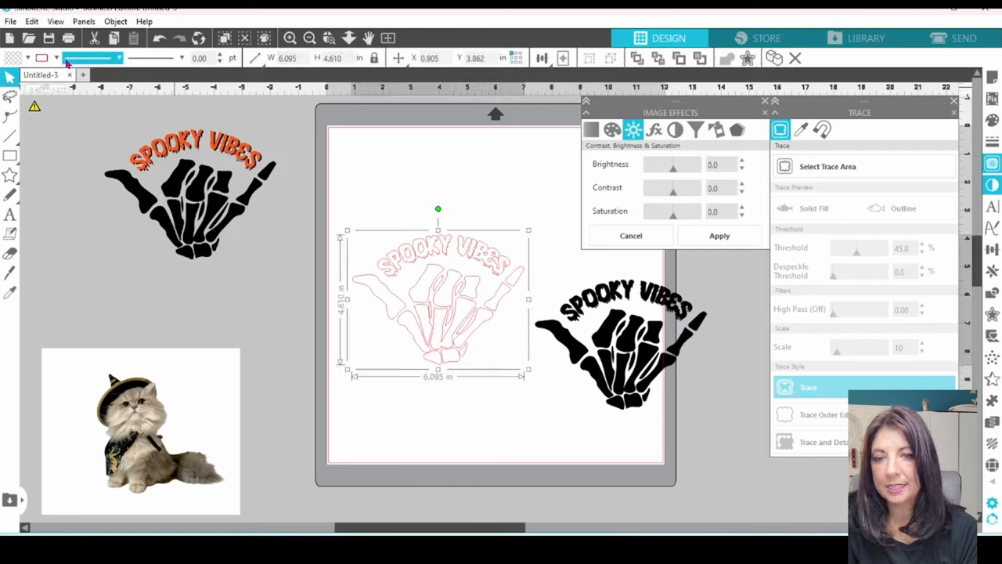
click(30, 59)
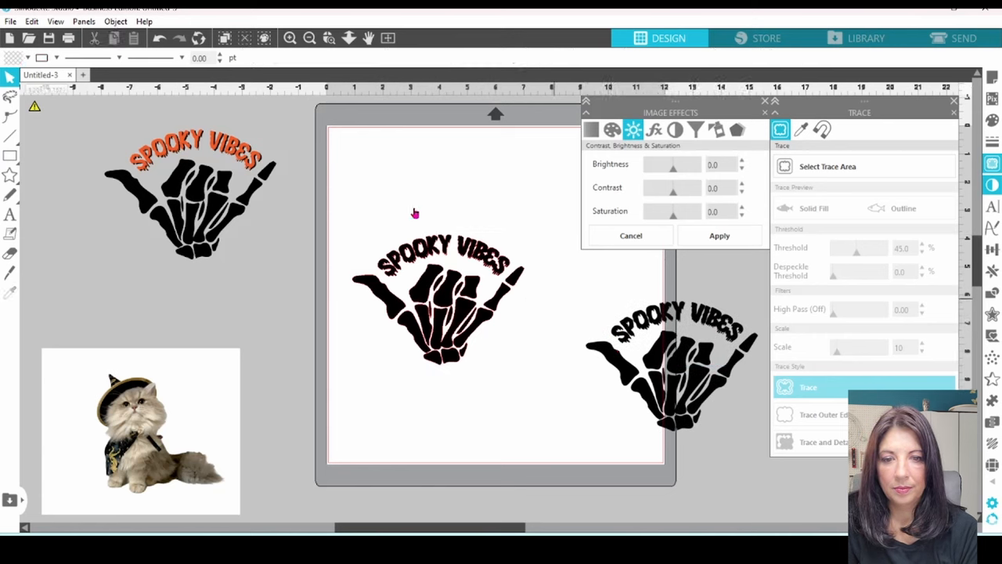
mouse_move(421, 266)
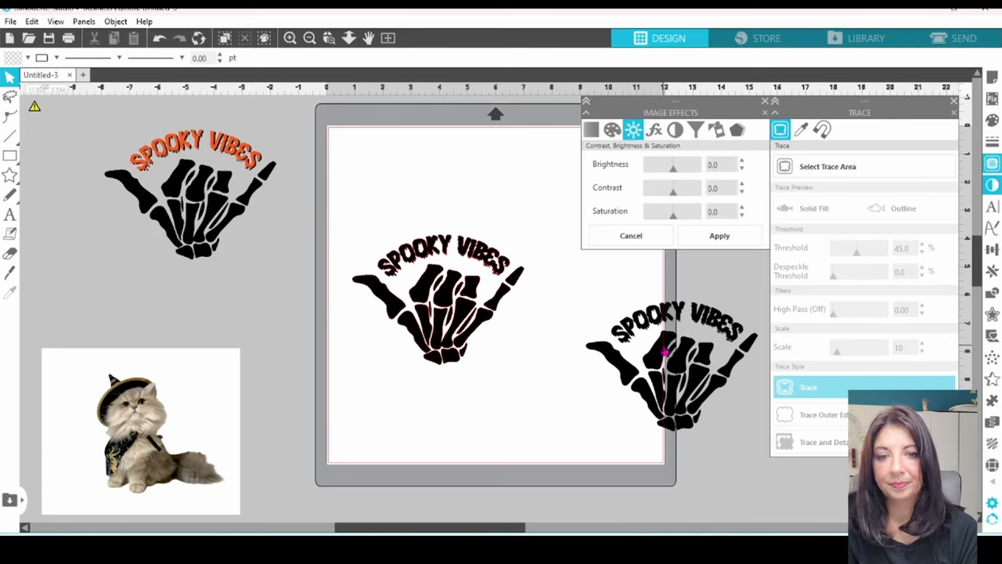
Delete the darkened hand copy and adjust the hand image's brightness and contrast
right_click(669, 364)
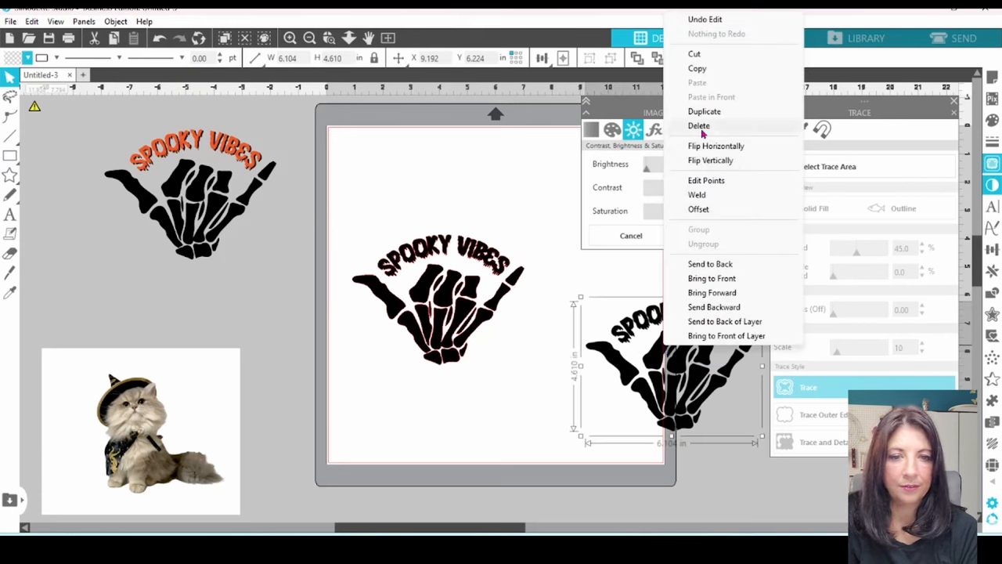
click(699, 126)
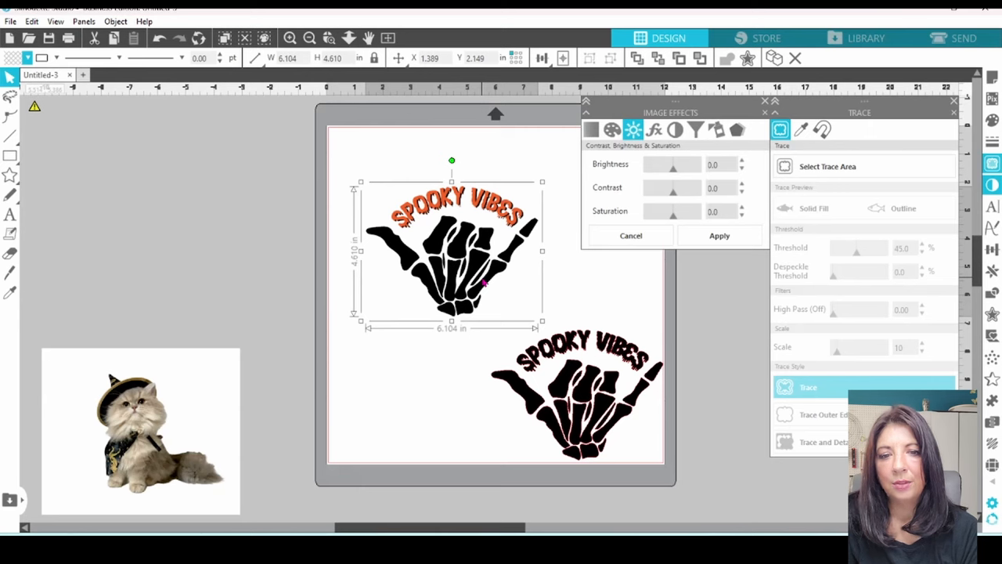
mouse_move(591, 169)
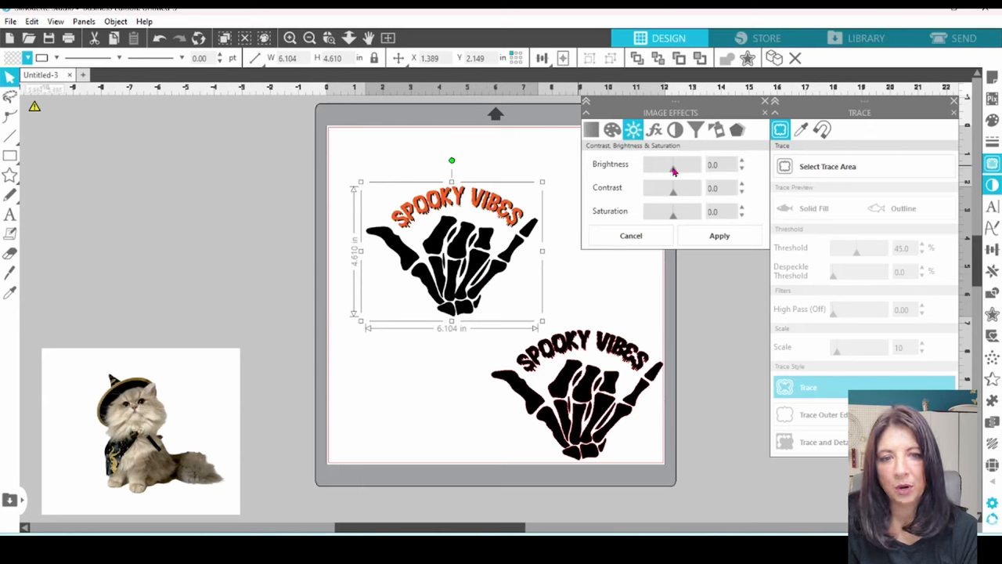
drag(672, 164, 687, 164)
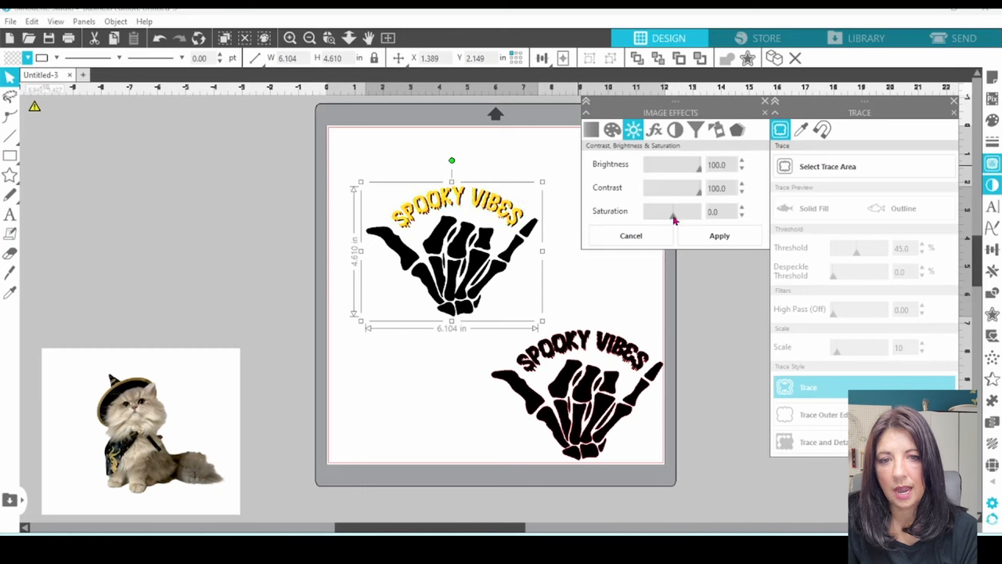
drag(672, 212, 644, 212)
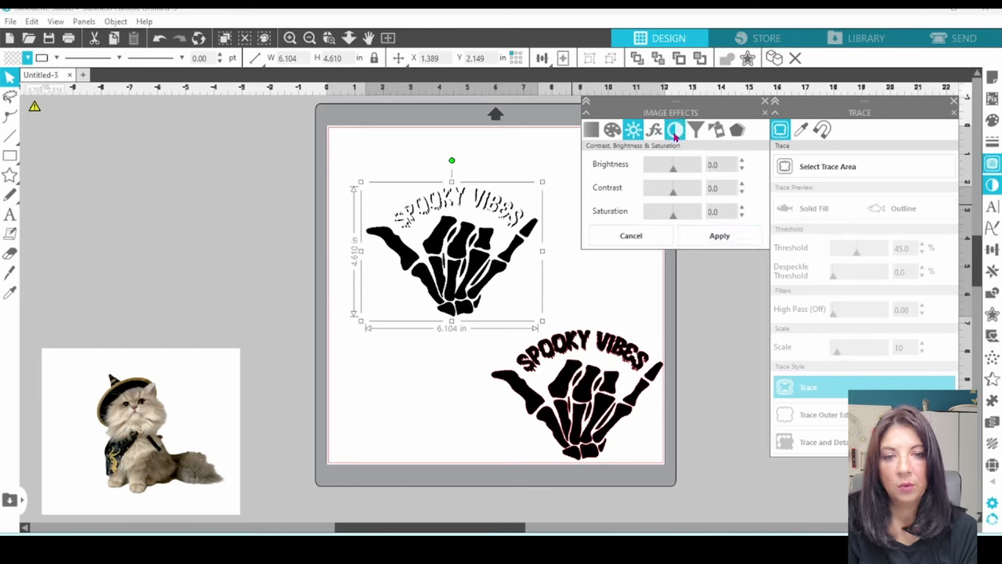
Invert the hand image's colours with Inversion at 100 and apply
click(674, 130)
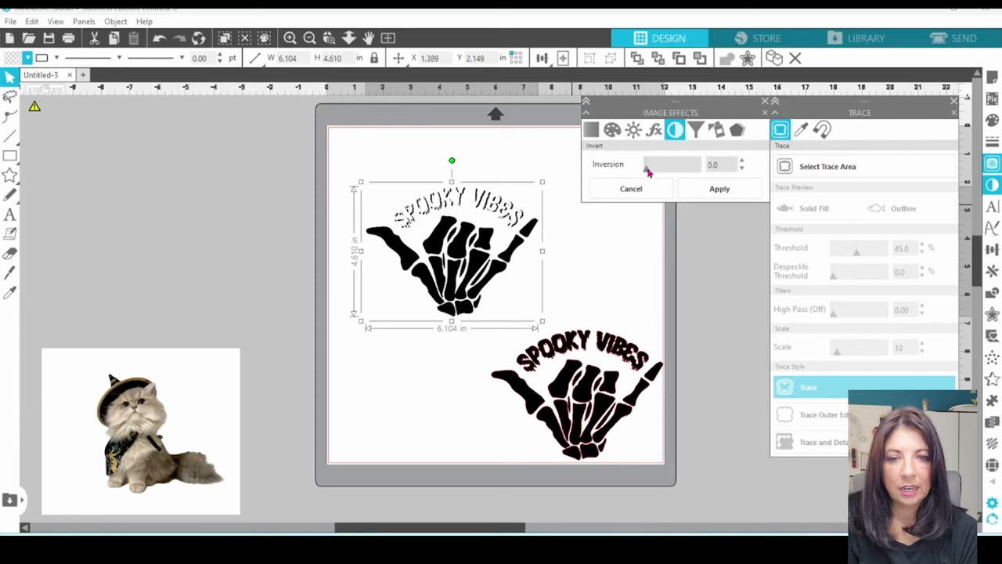
drag(646, 164, 697, 164)
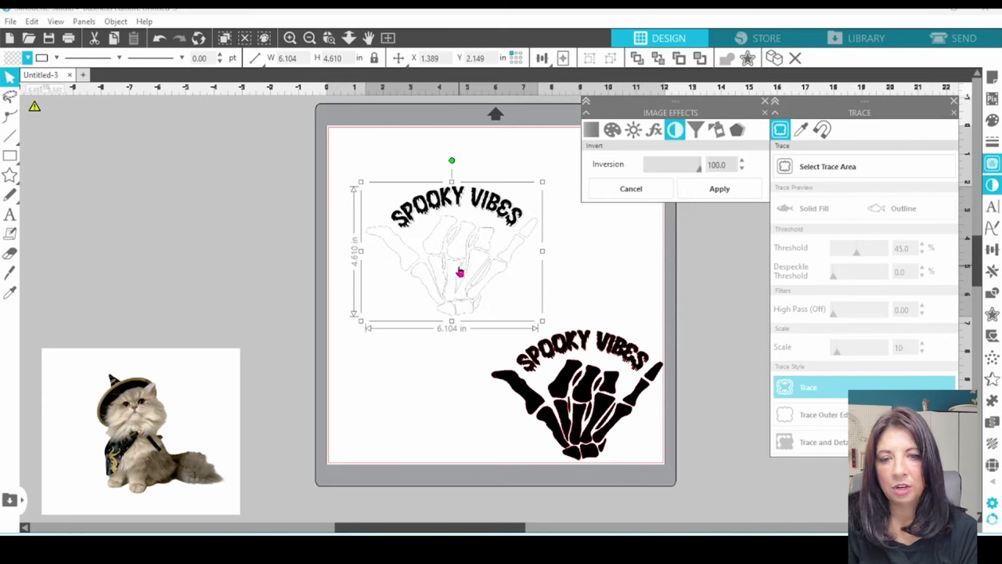
click(718, 187)
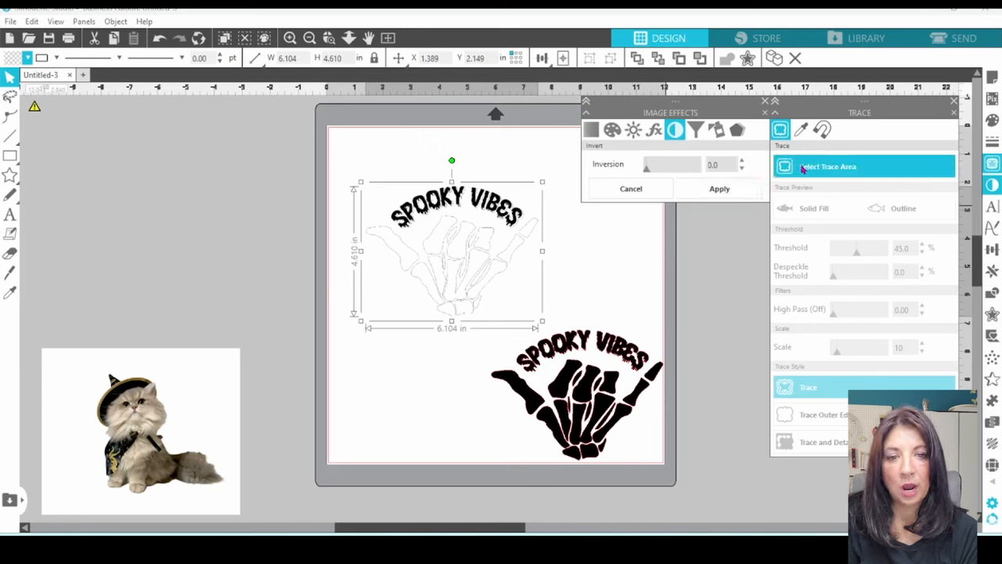
mouse_move(801, 163)
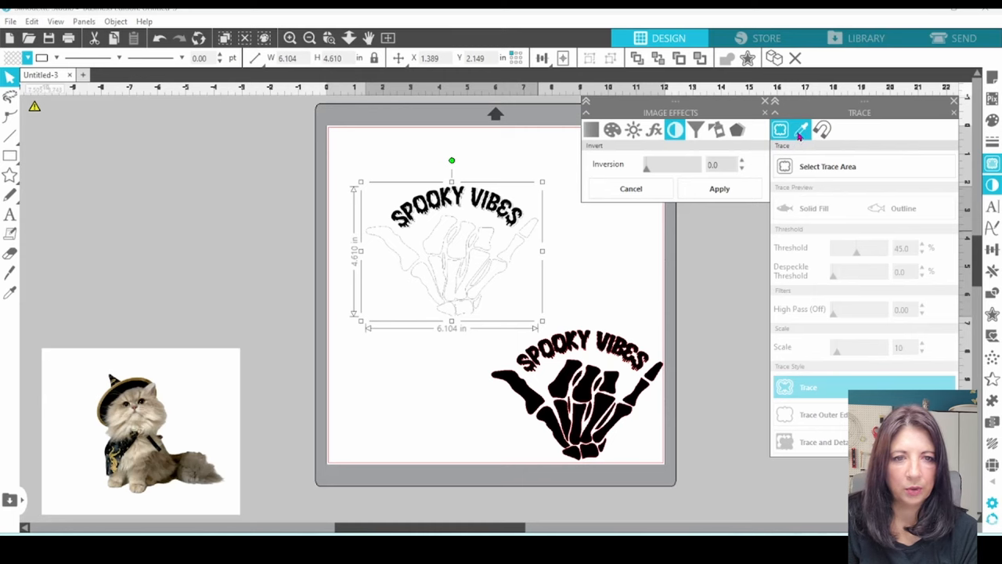
Trace the black SPOOKY VIBES lettering by colour, All Areas, Tolerance 20
click(801, 129)
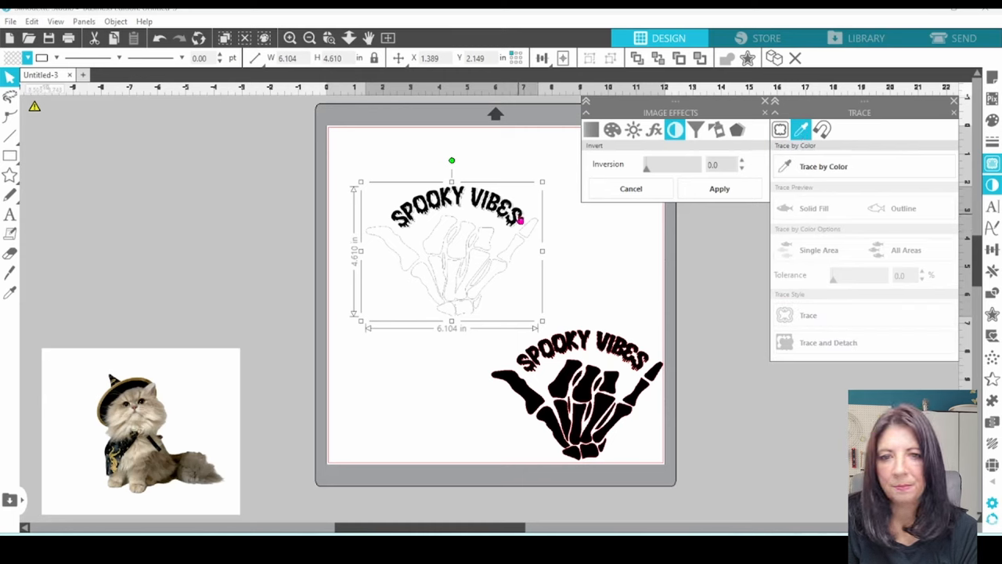
click(822, 166)
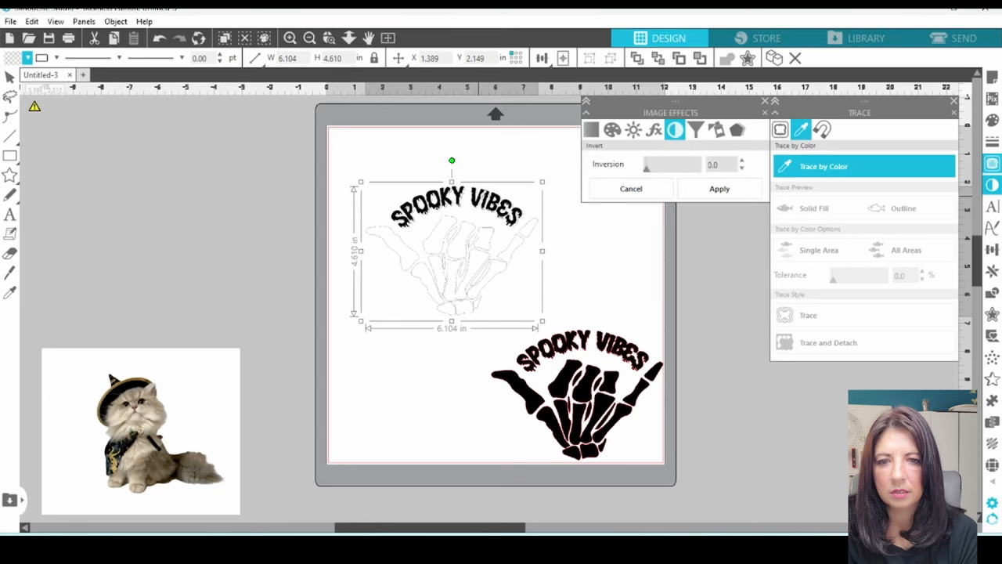
click(816, 208)
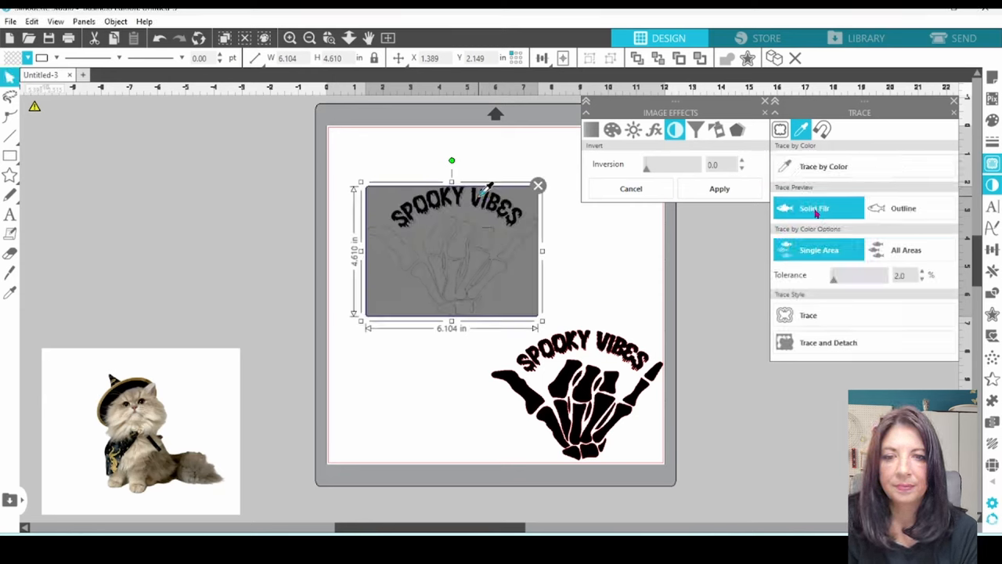
click(906, 250)
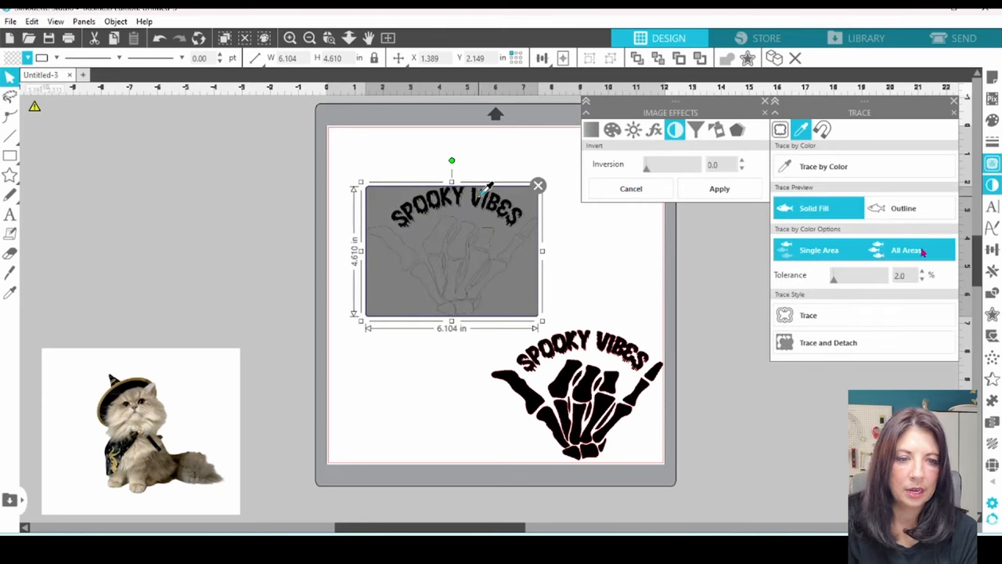
click(912, 250)
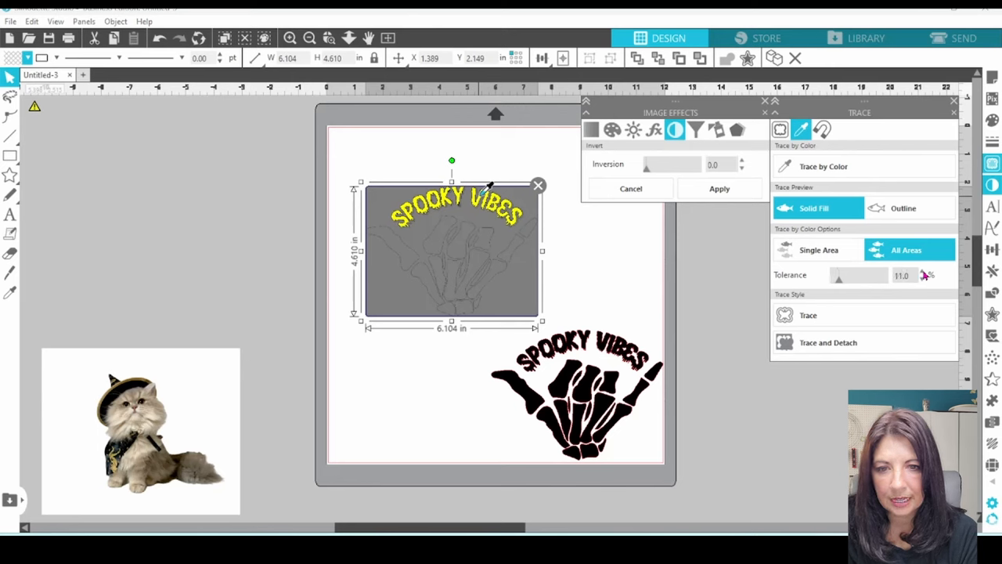
click(922, 275)
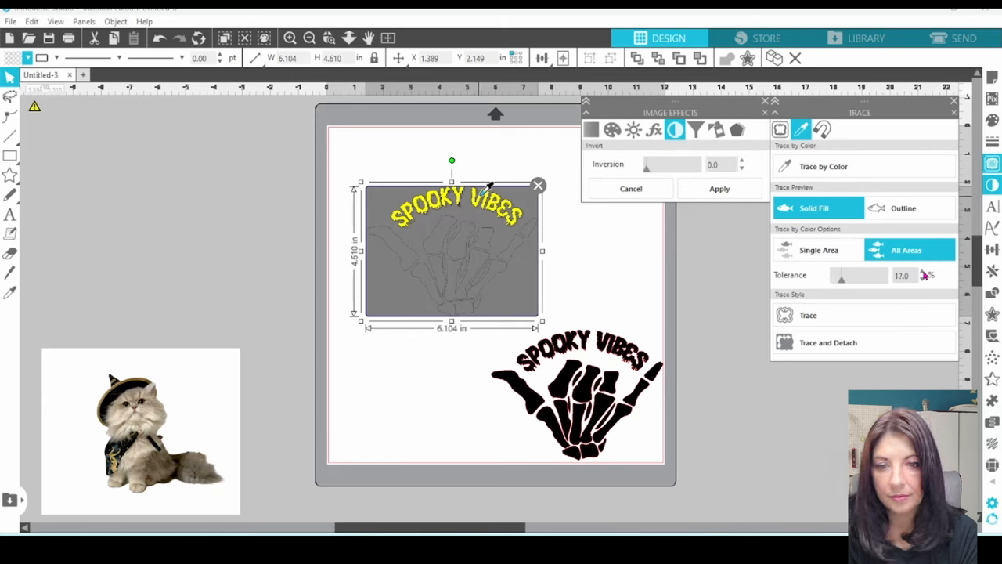
click(922, 275)
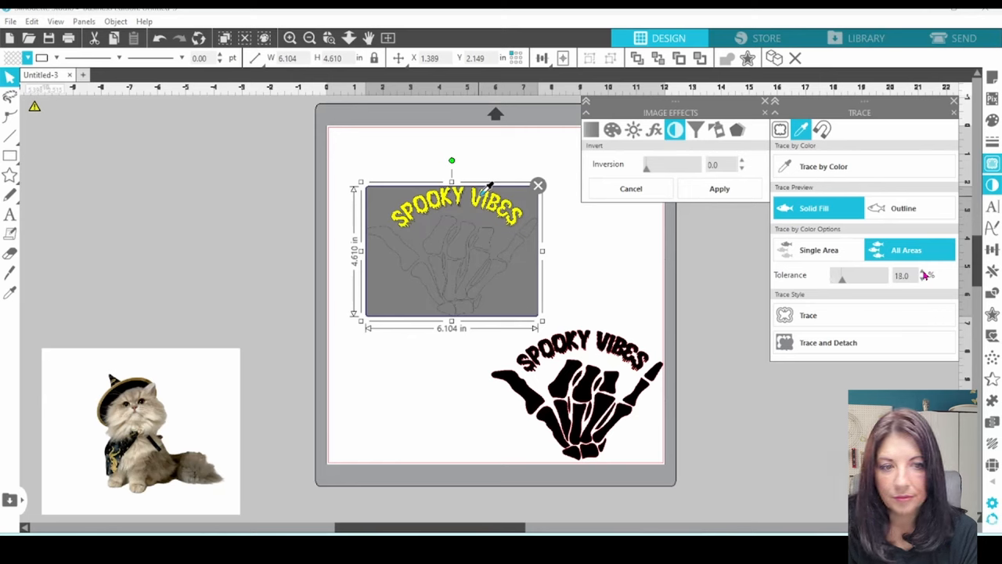
drag(841, 275, 854, 275)
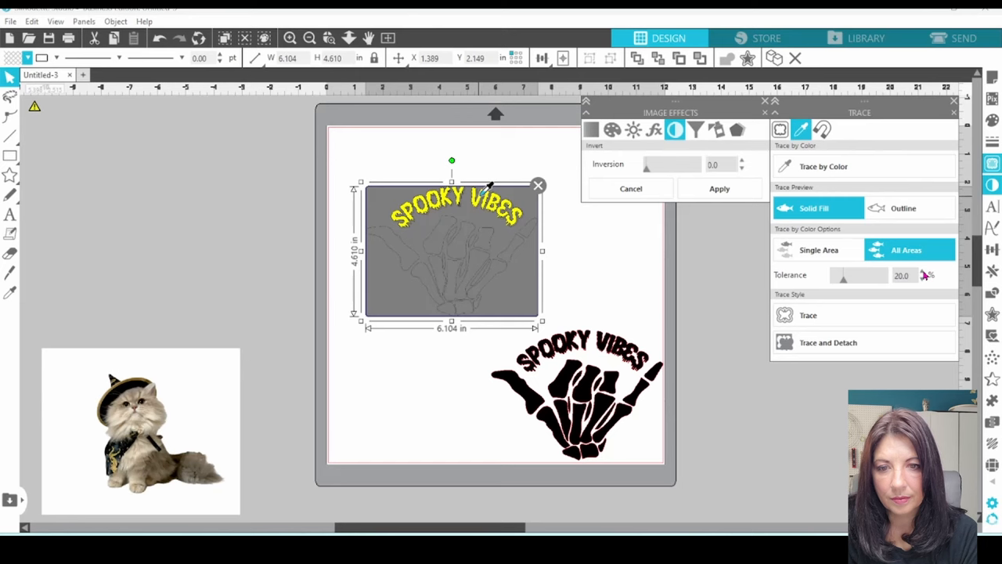
click(808, 314)
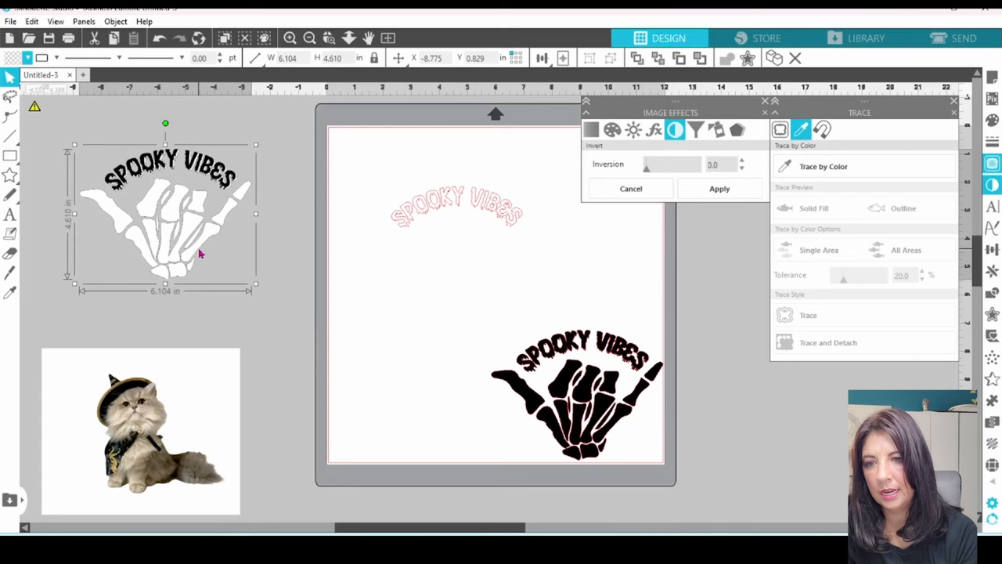
Delete the original skeleton picture and pick up the finished black-hand design under the lettering
right_click(201, 252)
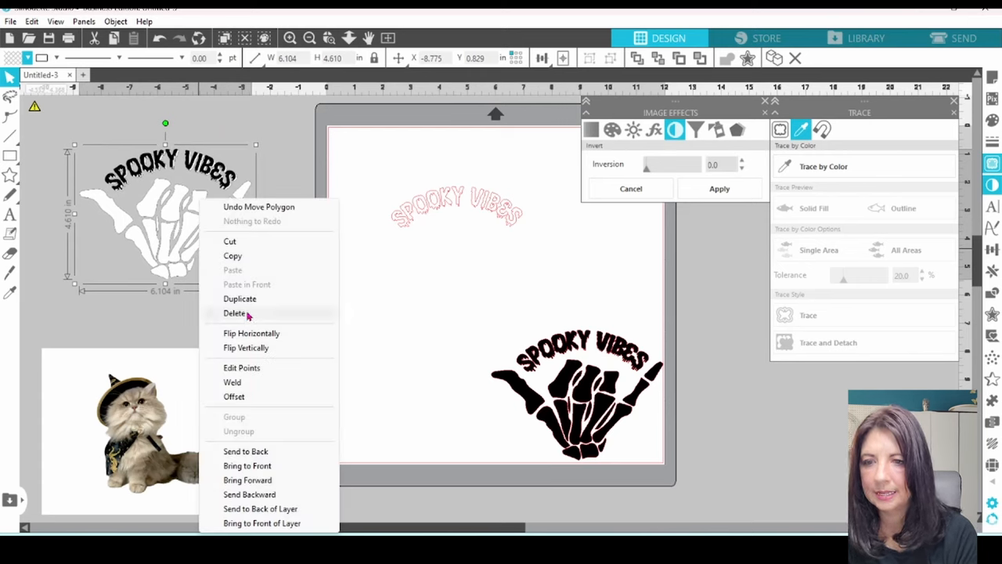
click(235, 313)
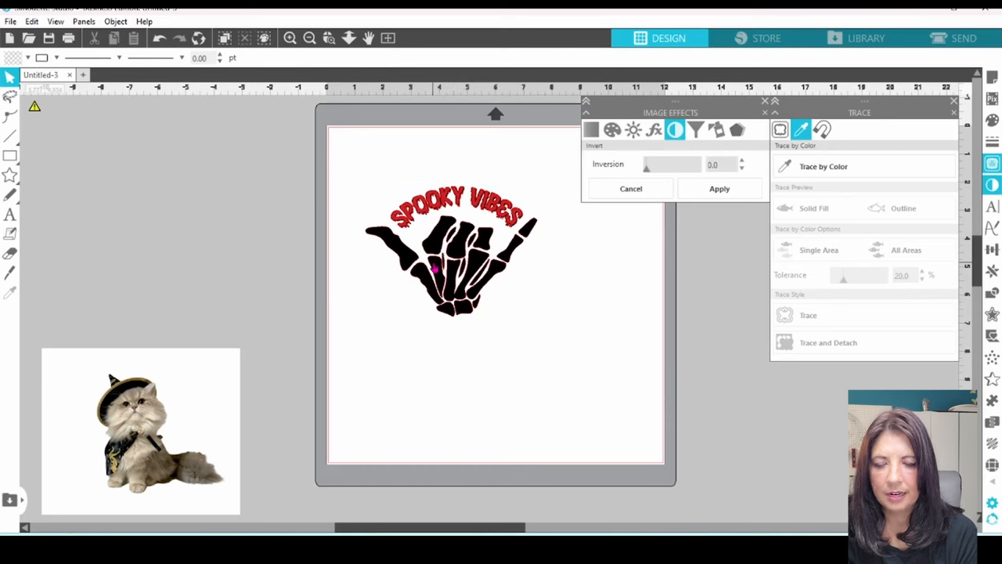
click(454, 266)
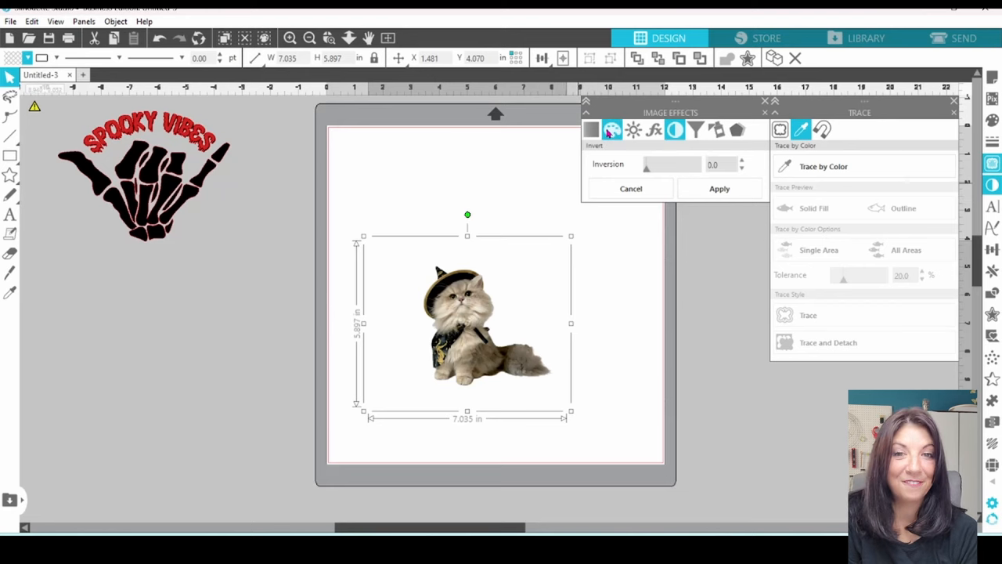
Apply Grey Shade to the cat photo and mark the trace area around the cat
click(592, 130)
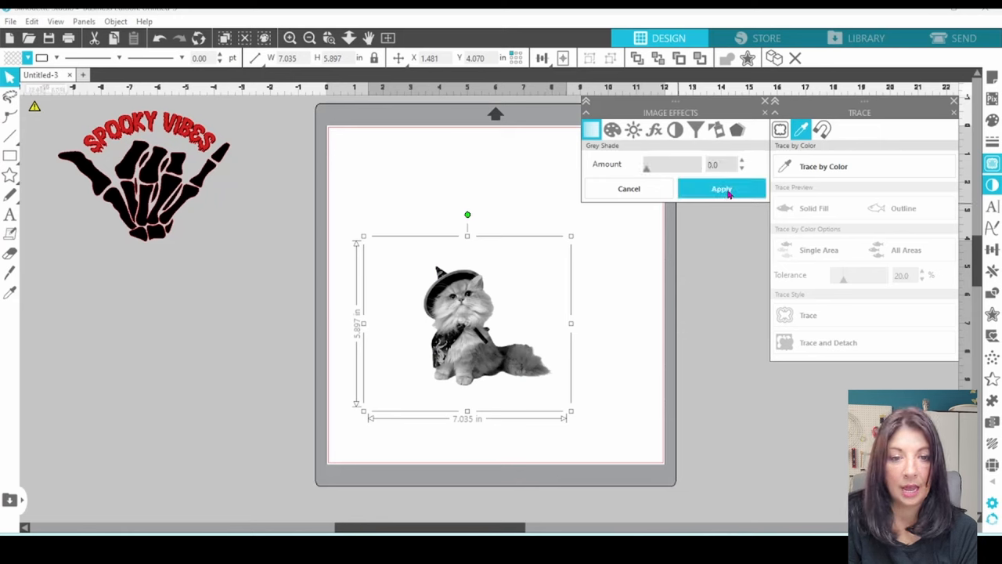
mouse_move(778, 129)
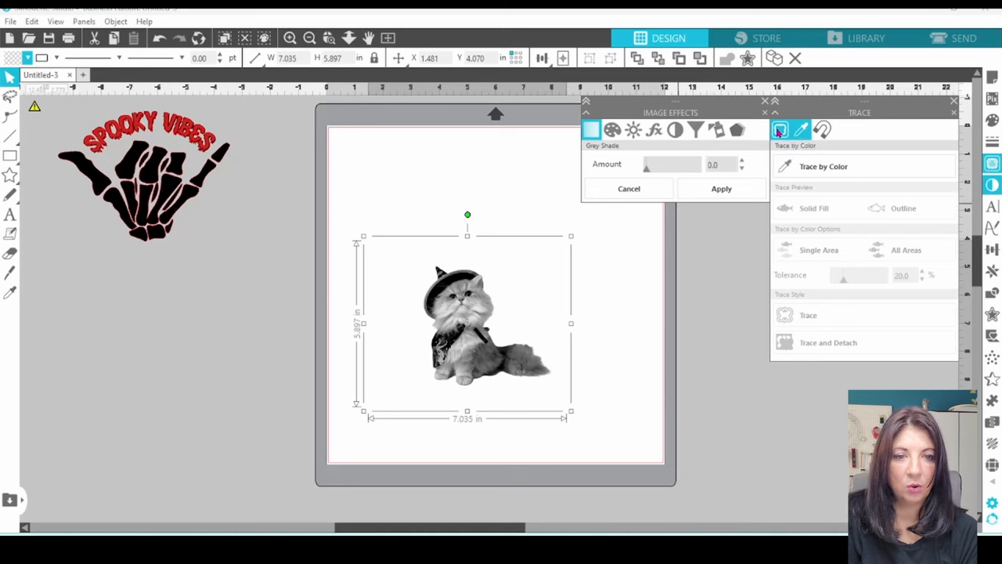
click(778, 130)
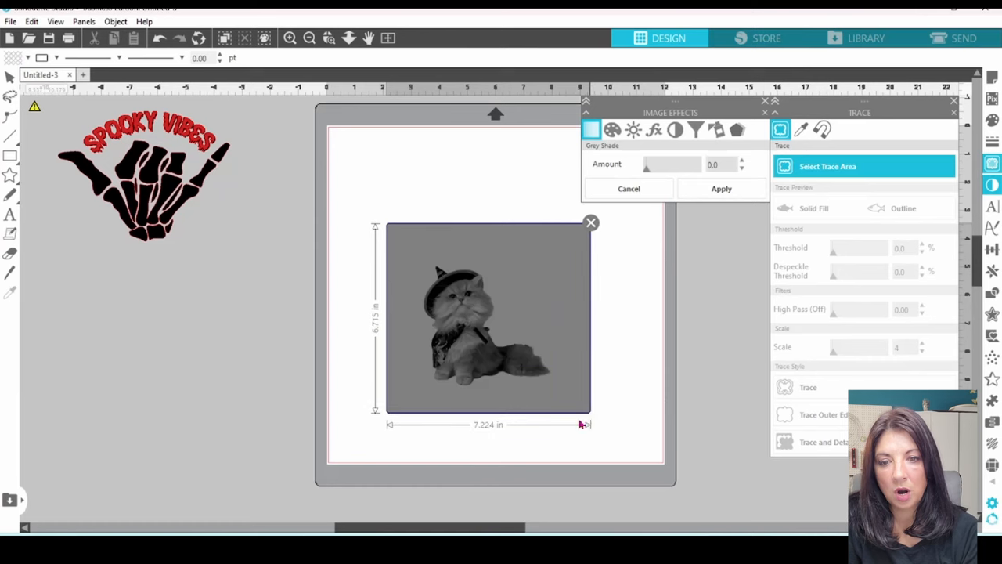
drag(588, 408, 577, 430)
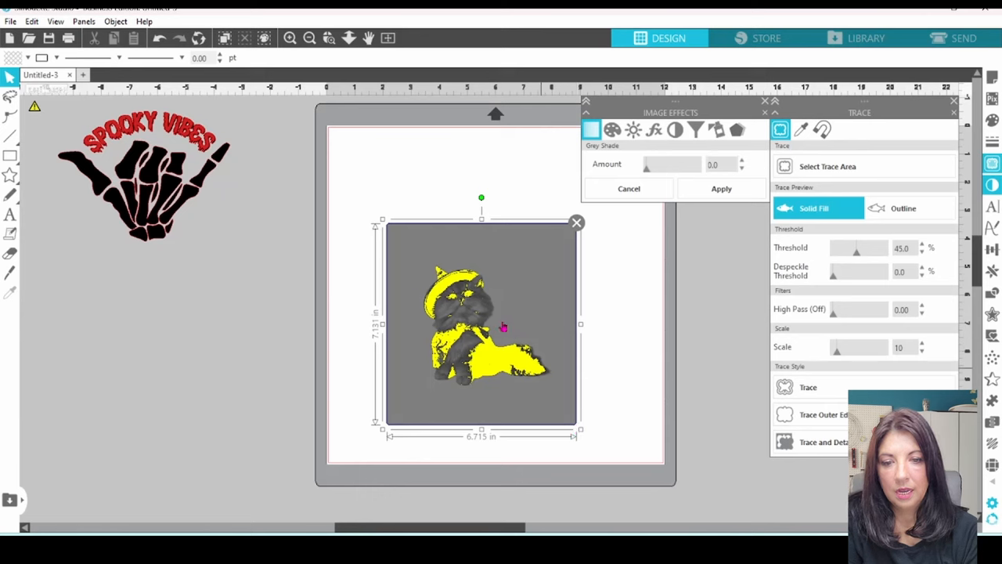
mouse_move(493, 305)
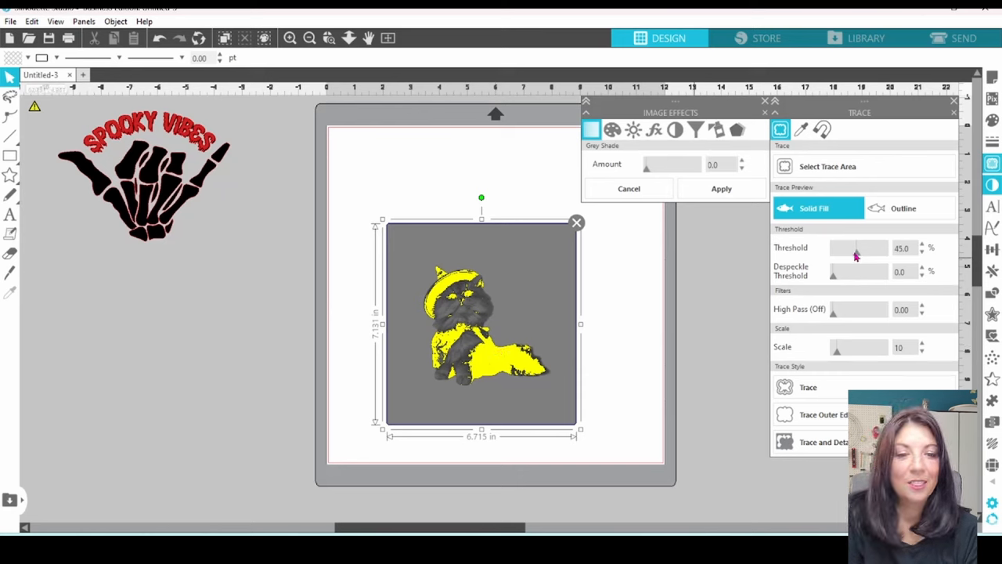
Trace the cat's outer edge at threshold 100 and fill the silhouette gray
drag(857, 248, 877, 248)
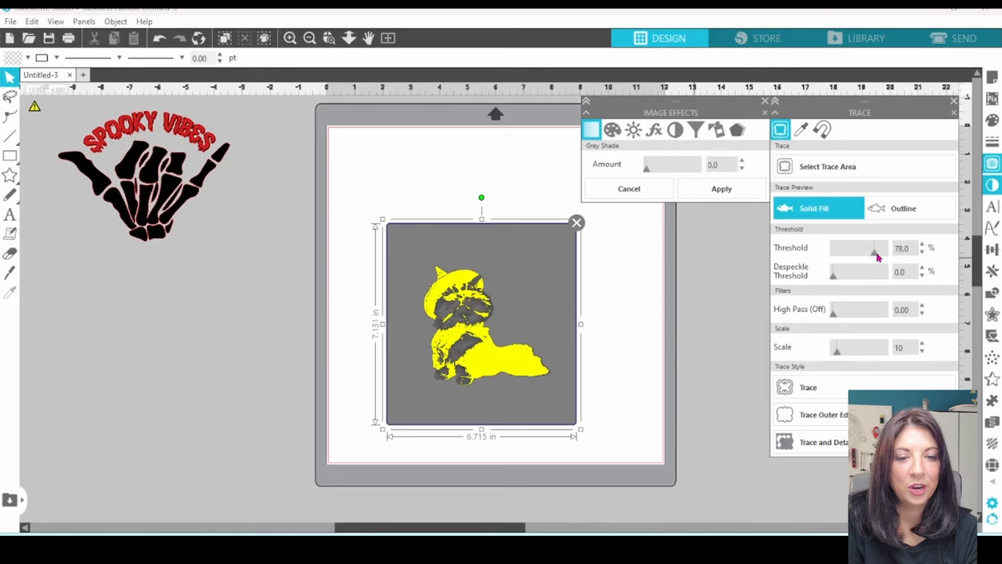
drag(876, 248, 888, 248)
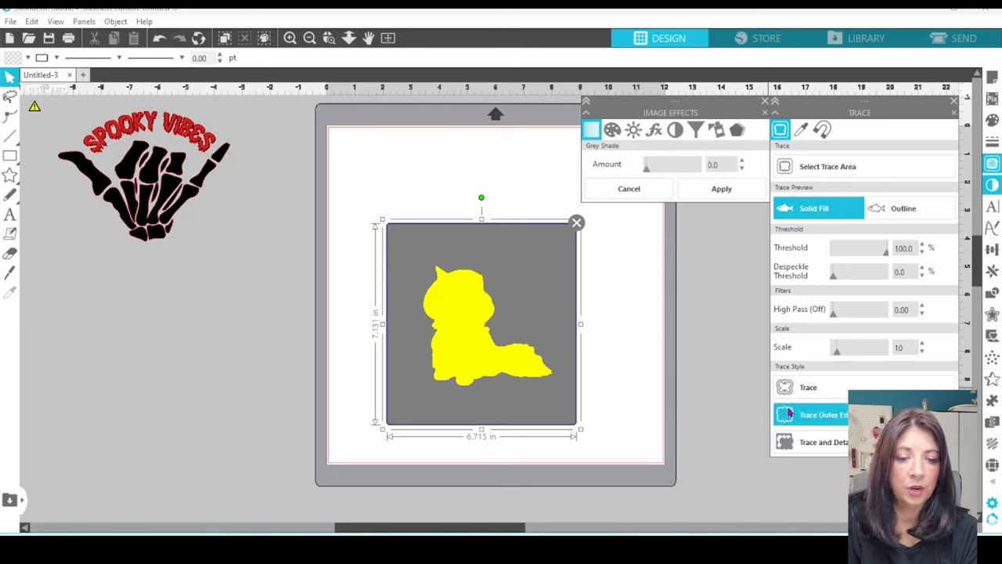
click(816, 386)
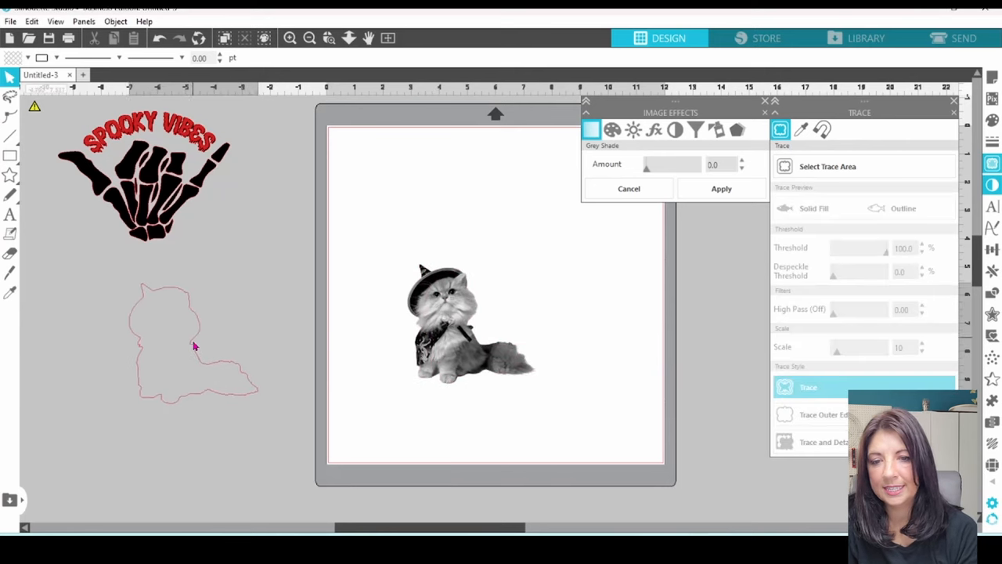
click(194, 347)
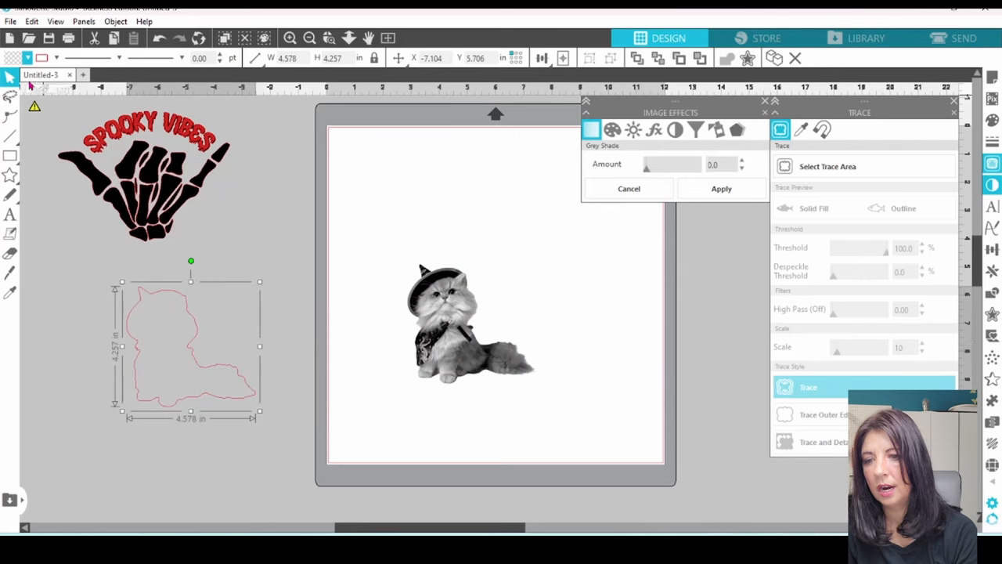
click(31, 57)
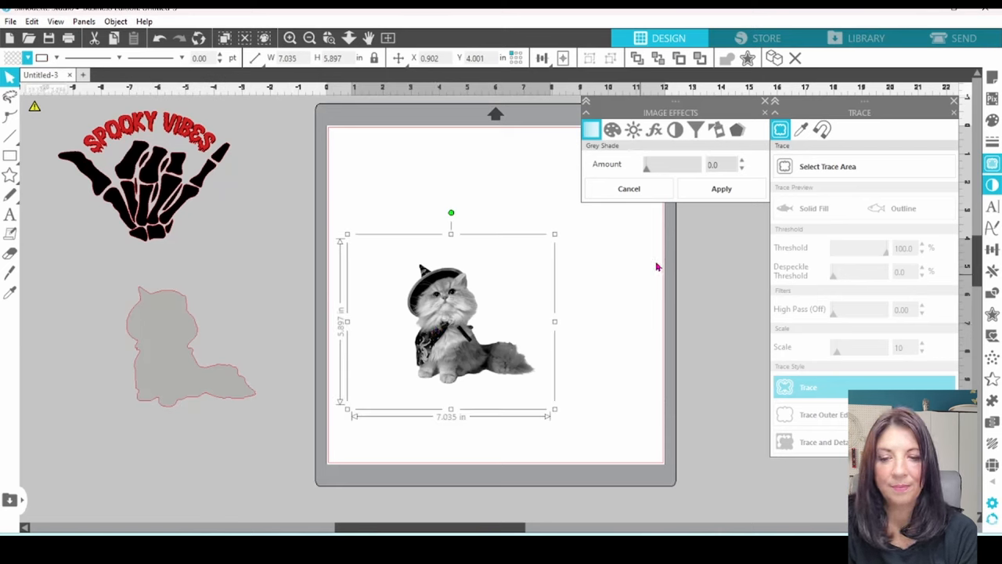
Reselect the witch-hat cat photo and raise the High Pass filter to 25
click(851, 166)
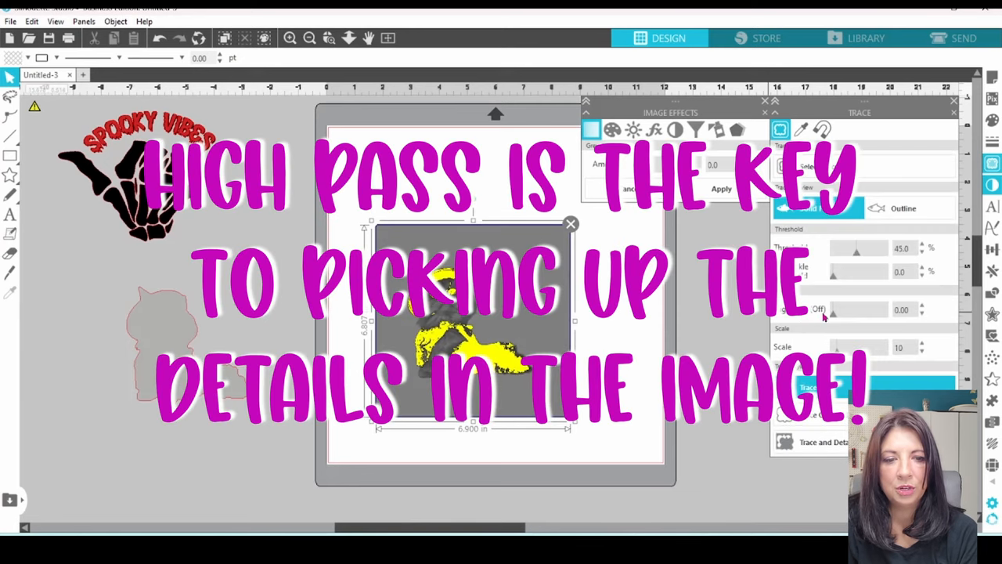
mouse_move(839, 318)
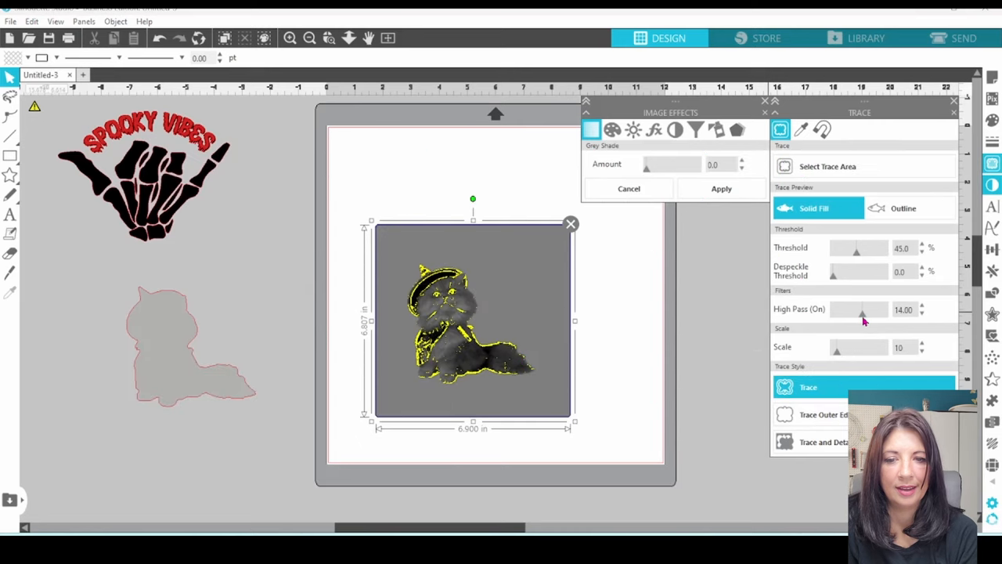
drag(861, 309, 867, 309)
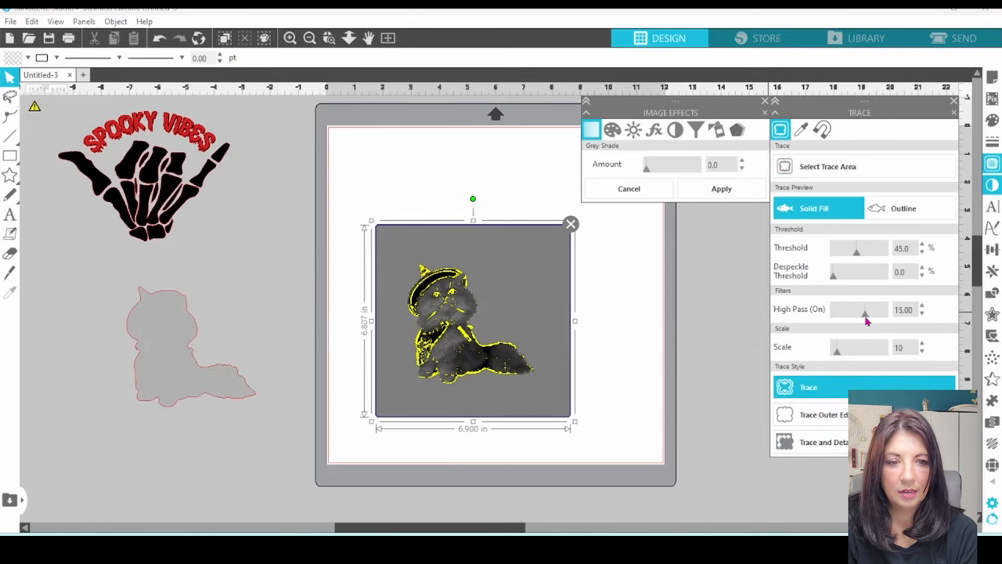
drag(861, 309, 872, 309)
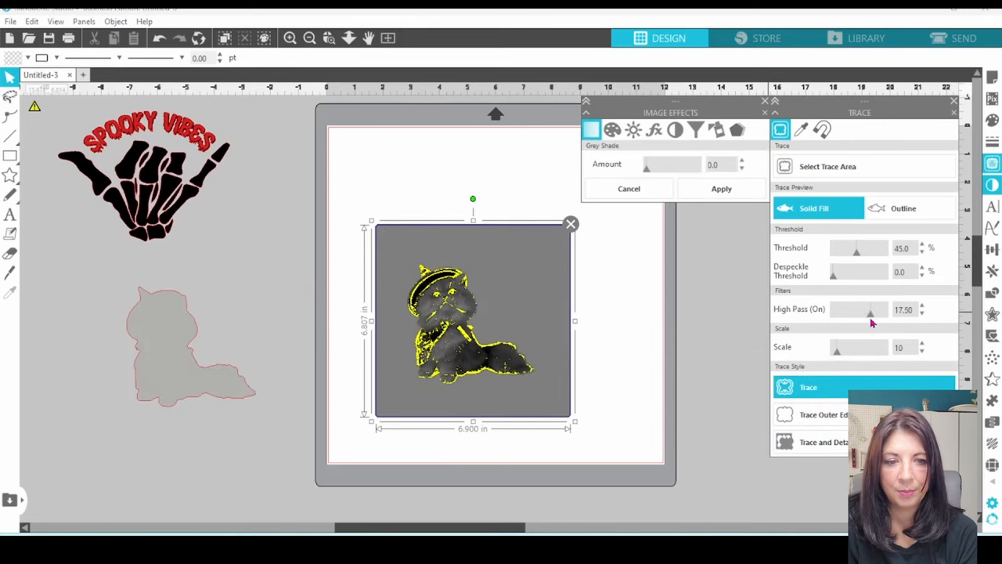
drag(869, 309, 878, 309)
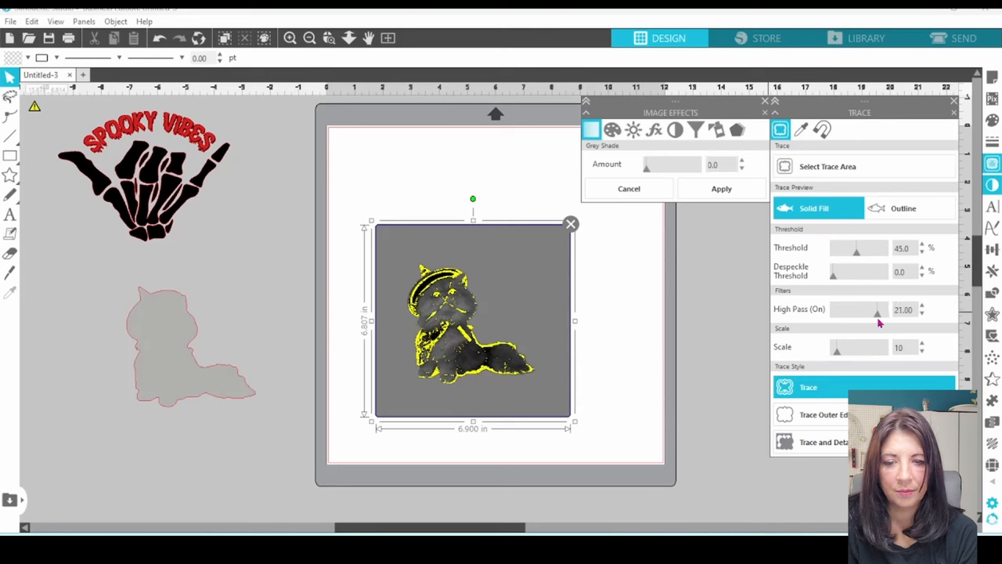
drag(877, 308, 885, 309)
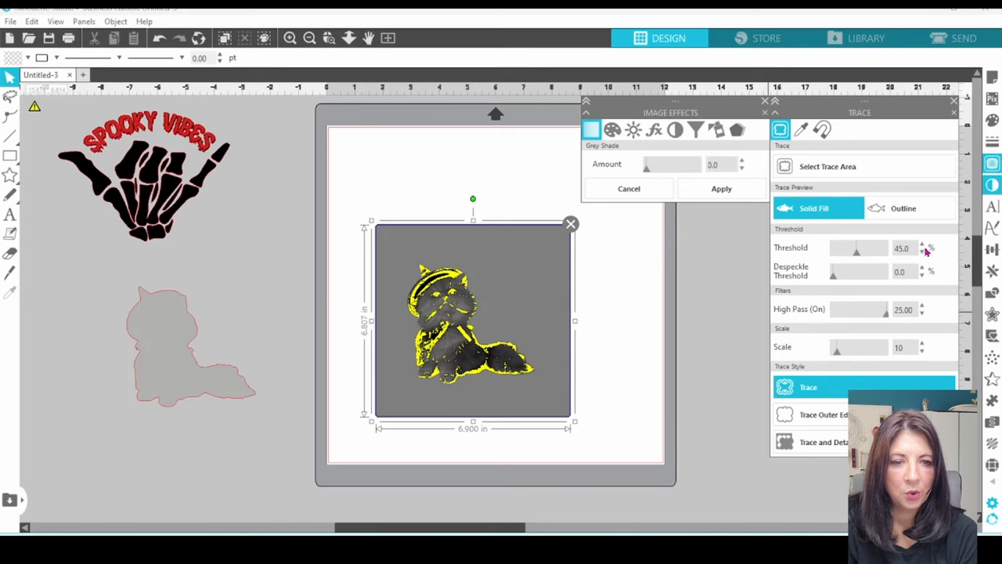
mouse_move(925, 246)
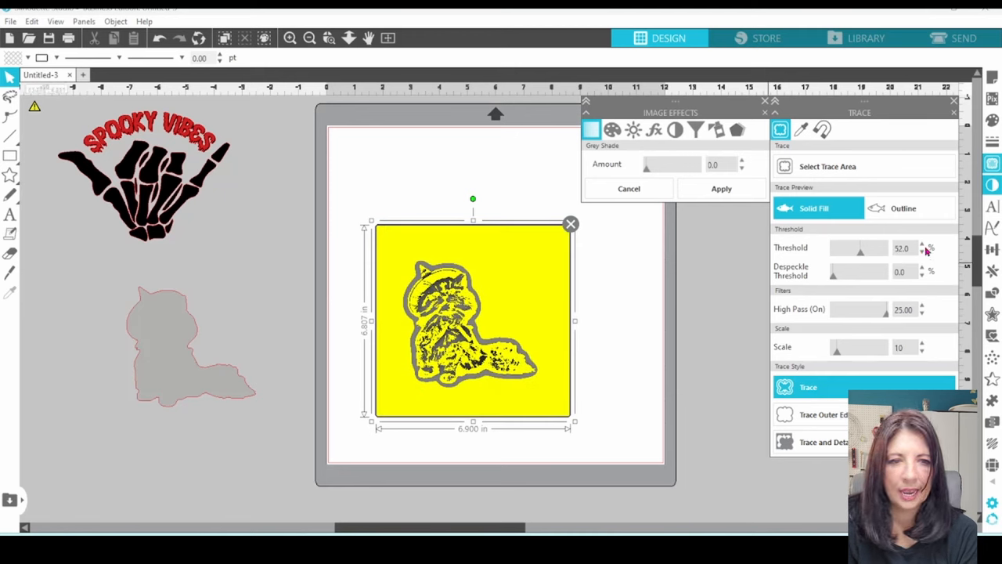
mouse_move(922, 249)
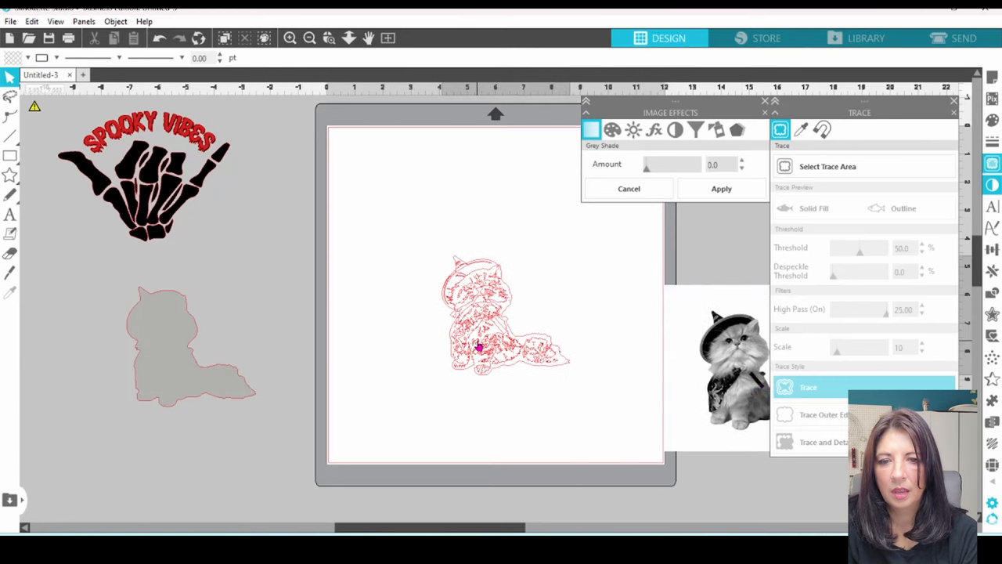
Fill the detailed cat trace black and group it with the gray silhouette
click(478, 350)
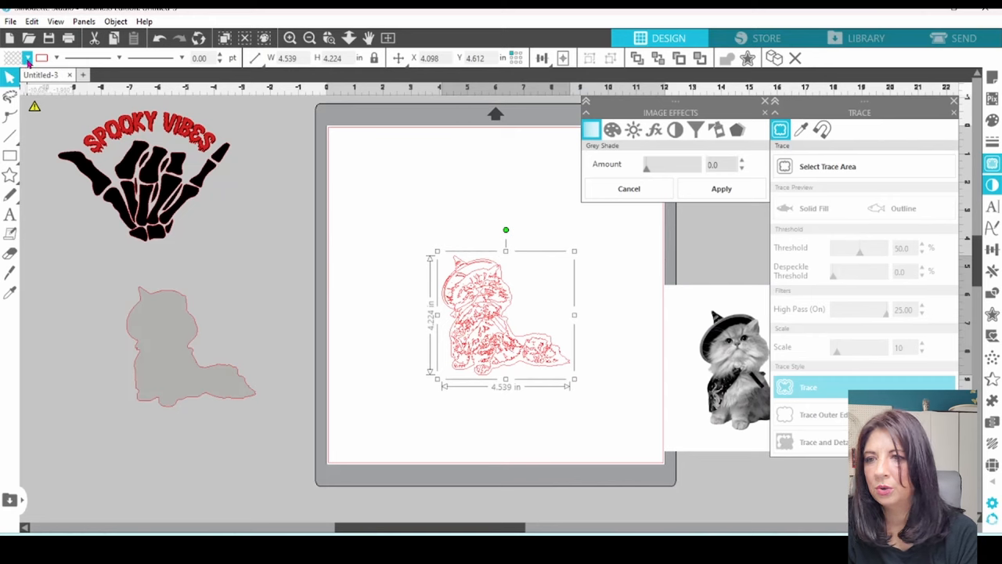
click(28, 58)
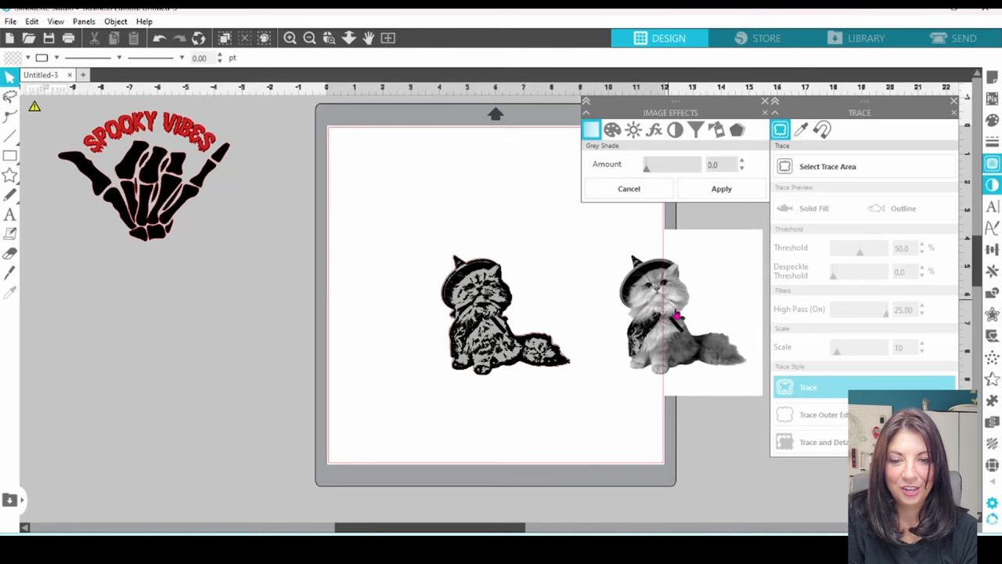
mouse_move(647, 348)
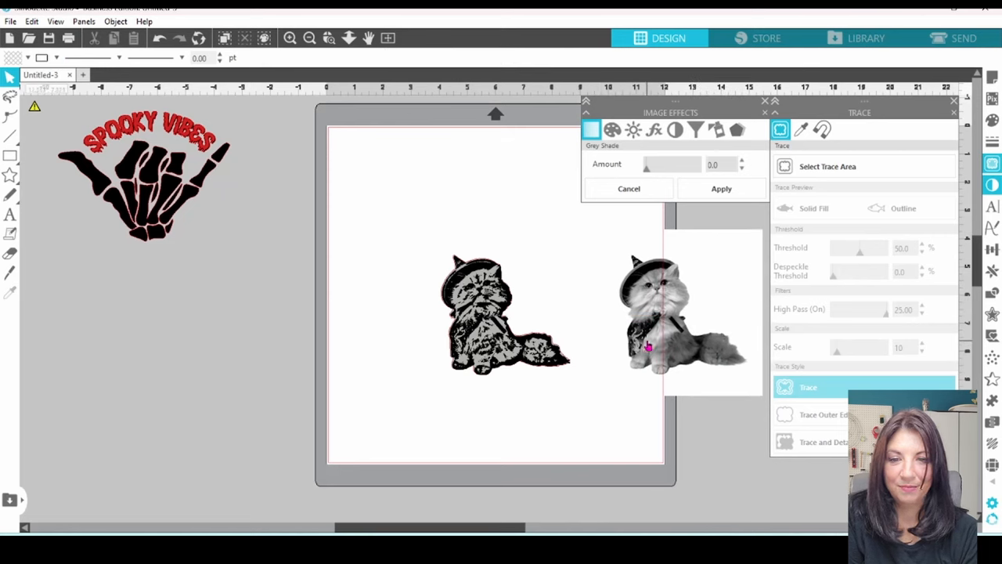
right_click(648, 347)
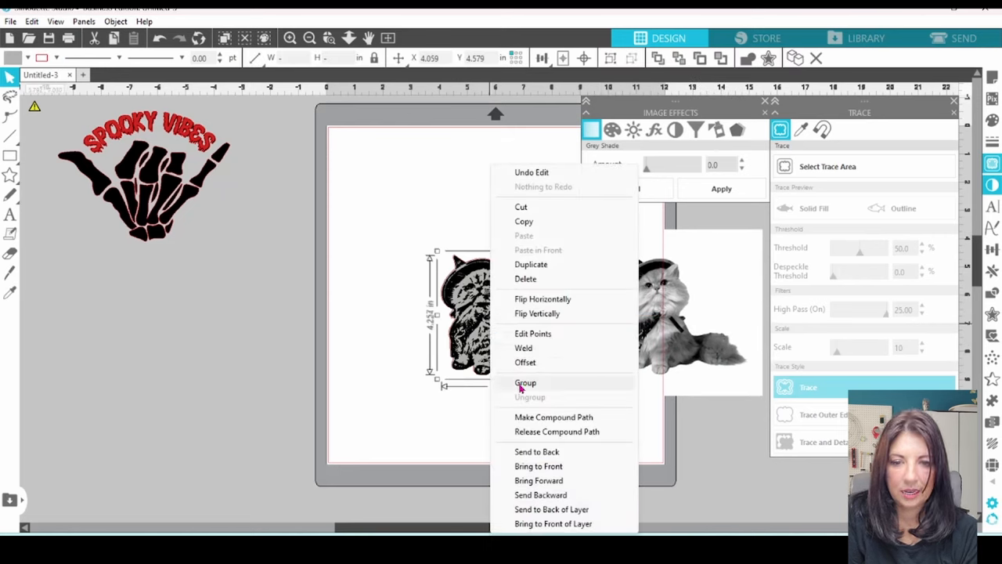
click(525, 381)
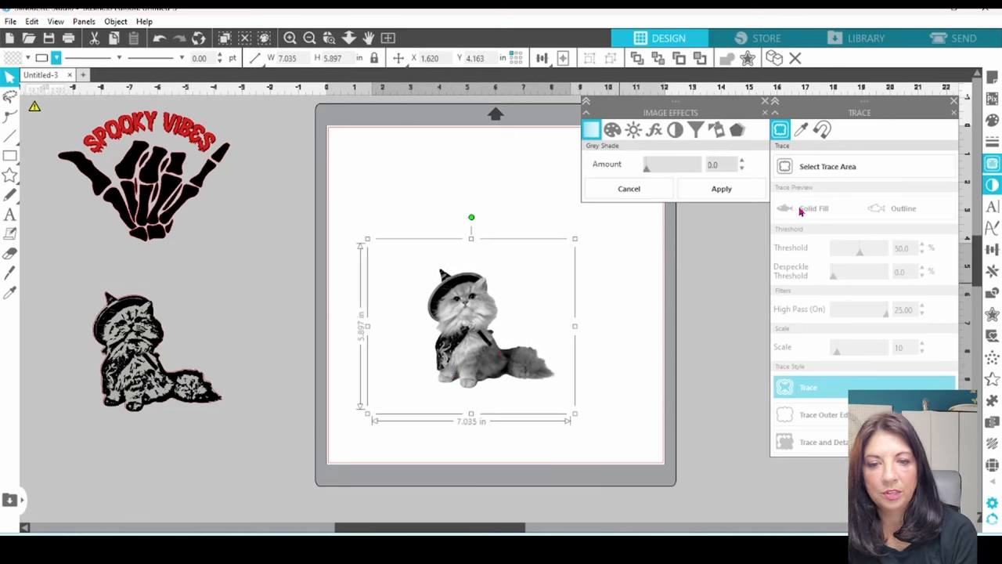
Trace a solid cat silhouette from the photo at threshold 100 and fill it gray
click(851, 166)
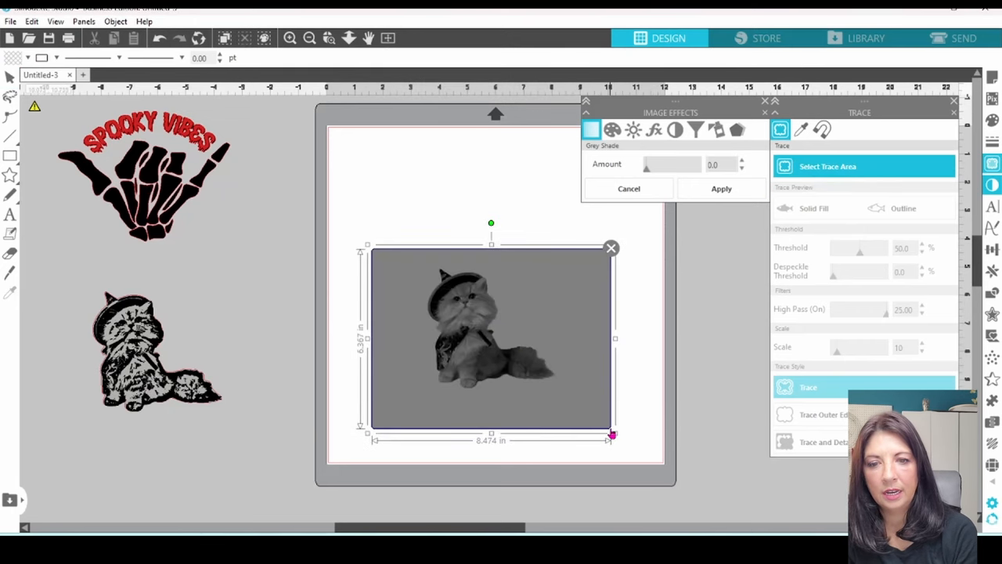
mouse_move(834, 247)
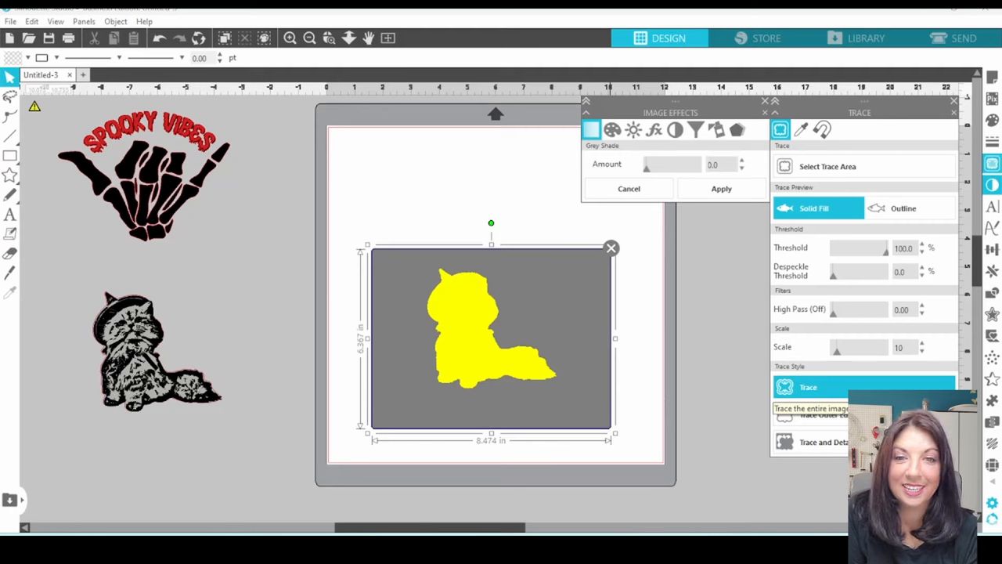
mouse_move(316, 419)
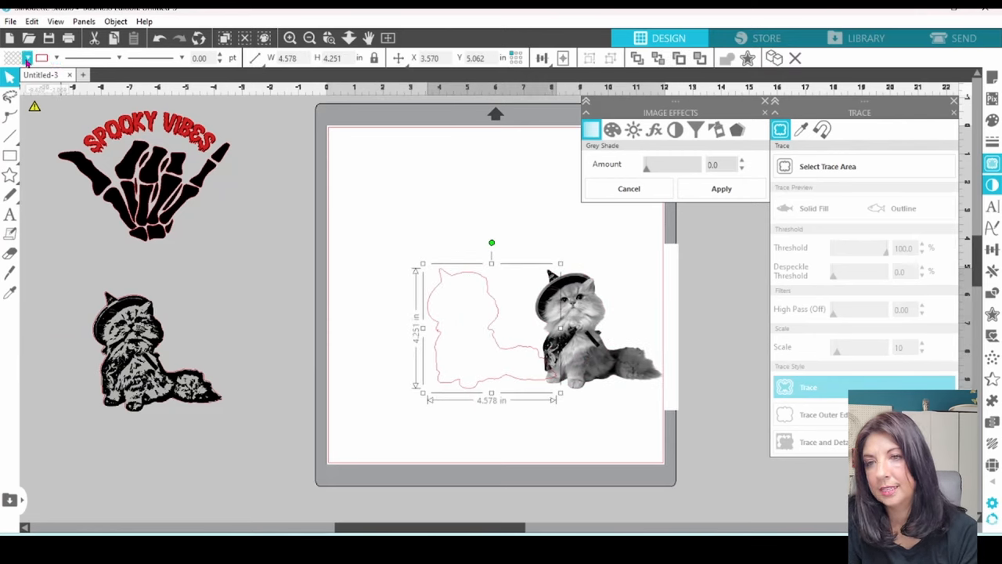
click(29, 58)
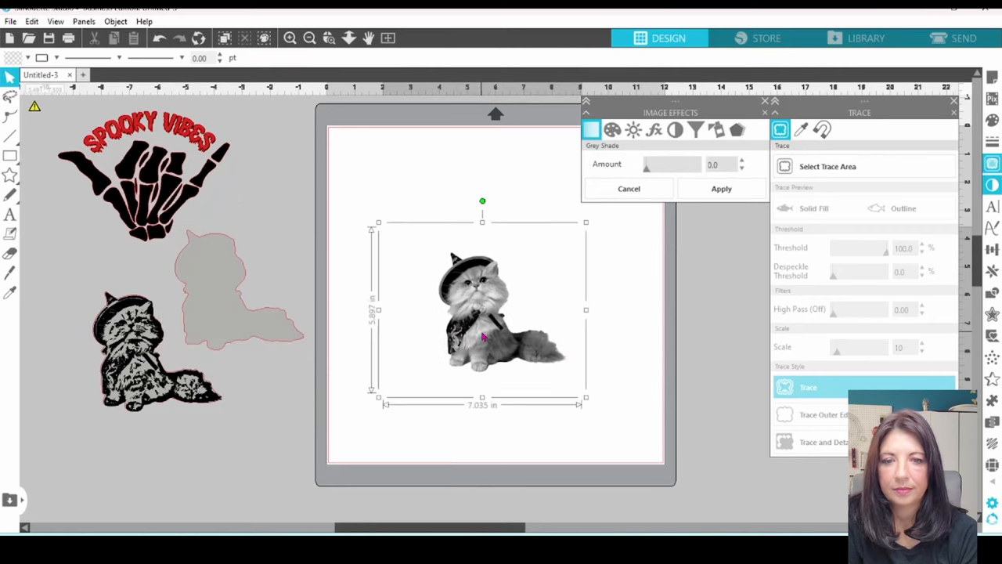
Trace the cat photo again with High Pass 8.75 and threshold about 49
click(827, 166)
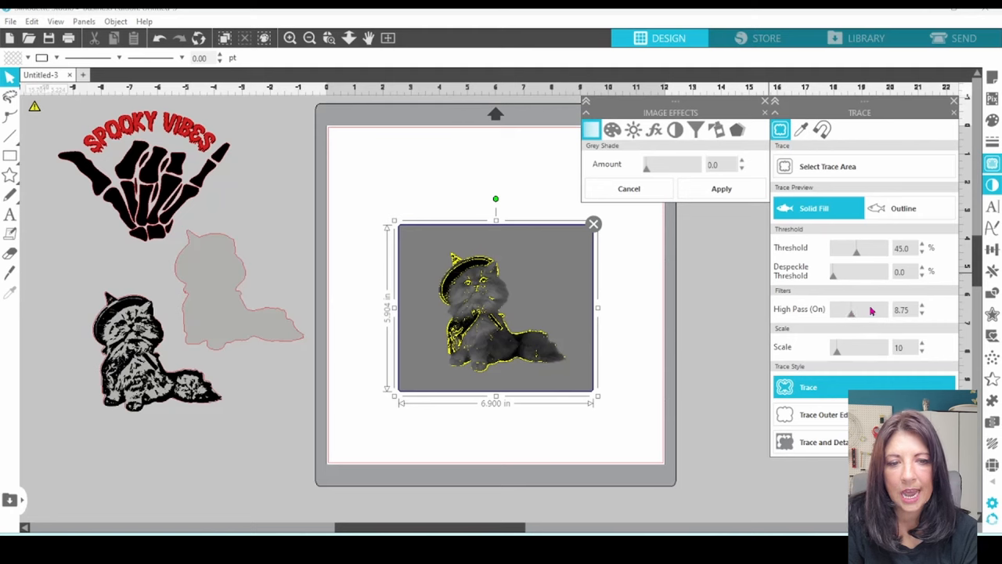
mouse_move(924, 247)
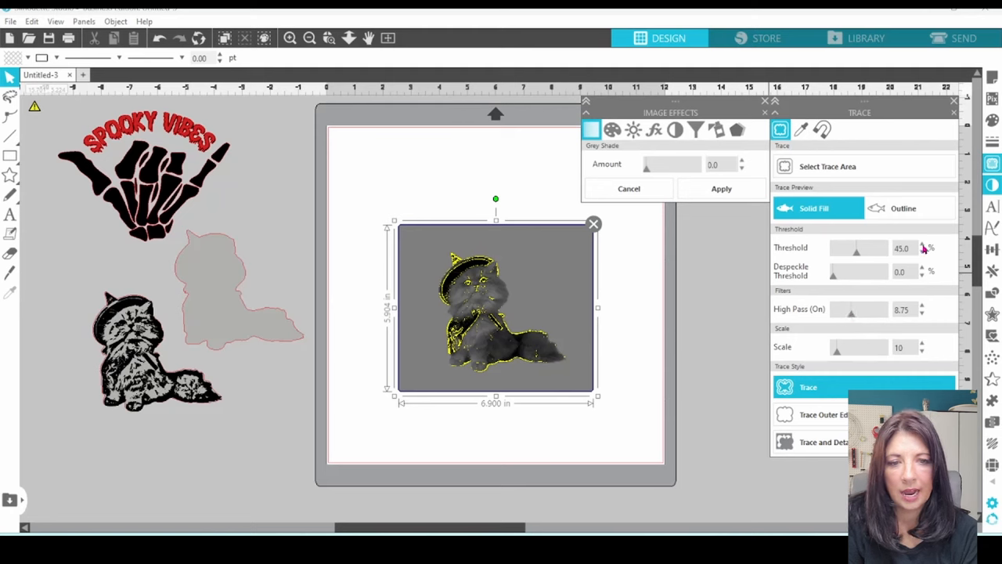
mouse_move(924, 247)
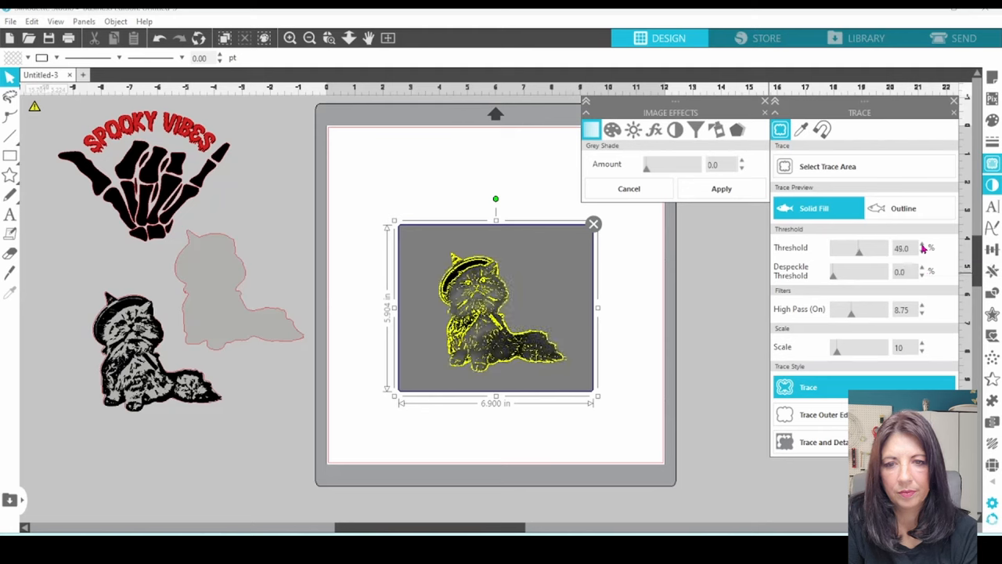
click(922, 244)
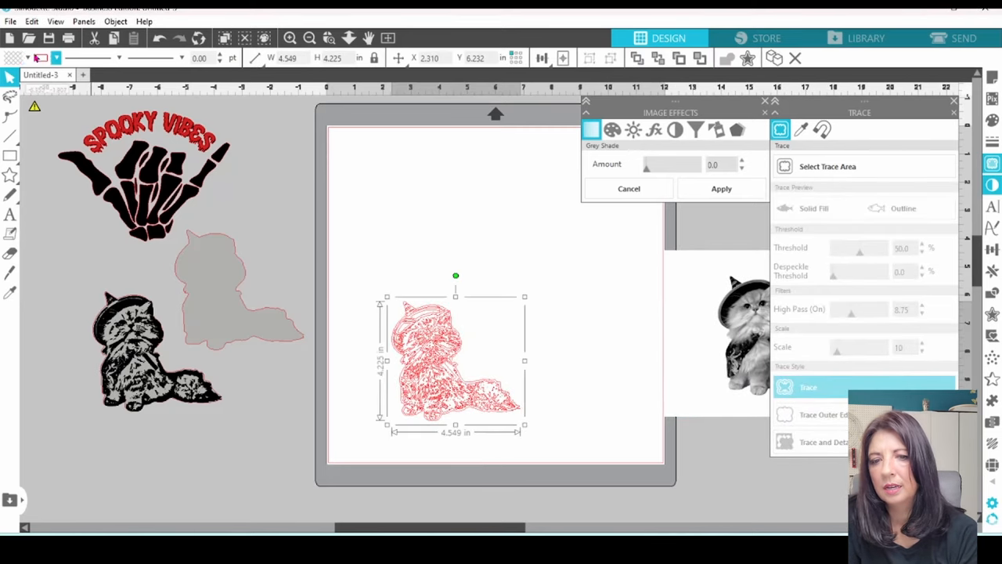
Fill the second cat trace black and group it with its gray silhouette
click(37, 58)
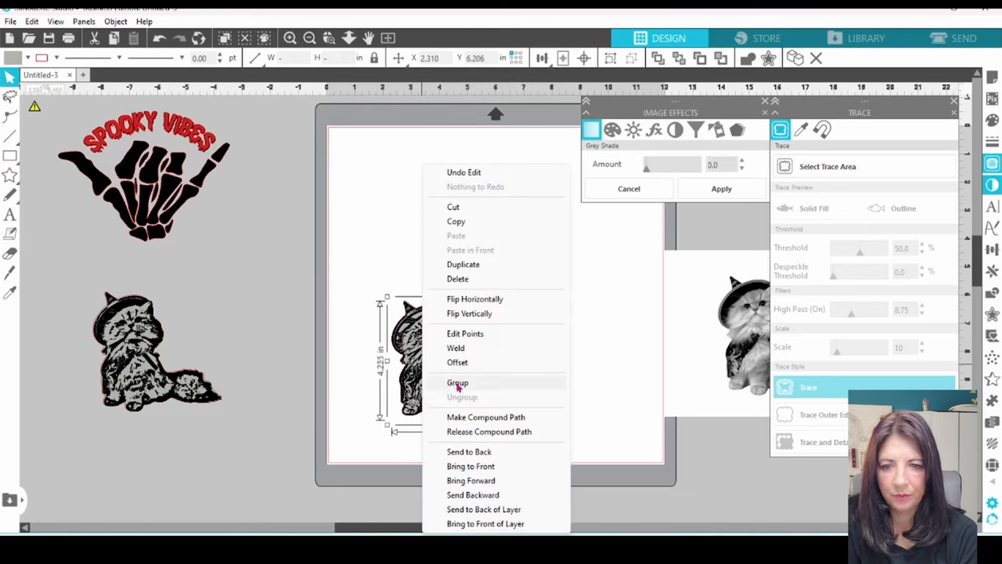
click(457, 382)
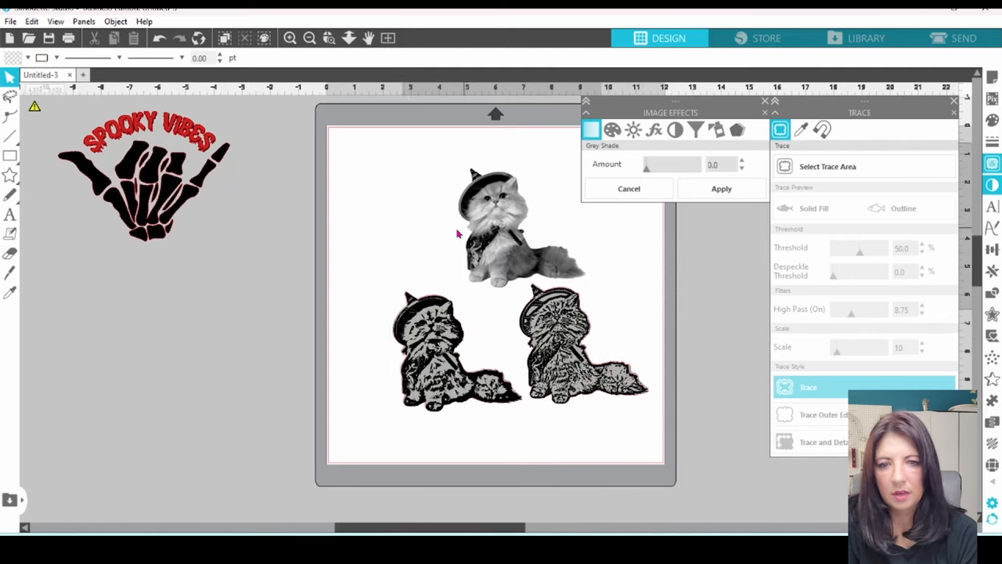
Move the left two-layer cat decal off the mat, below the skeleton hand
click(458, 234)
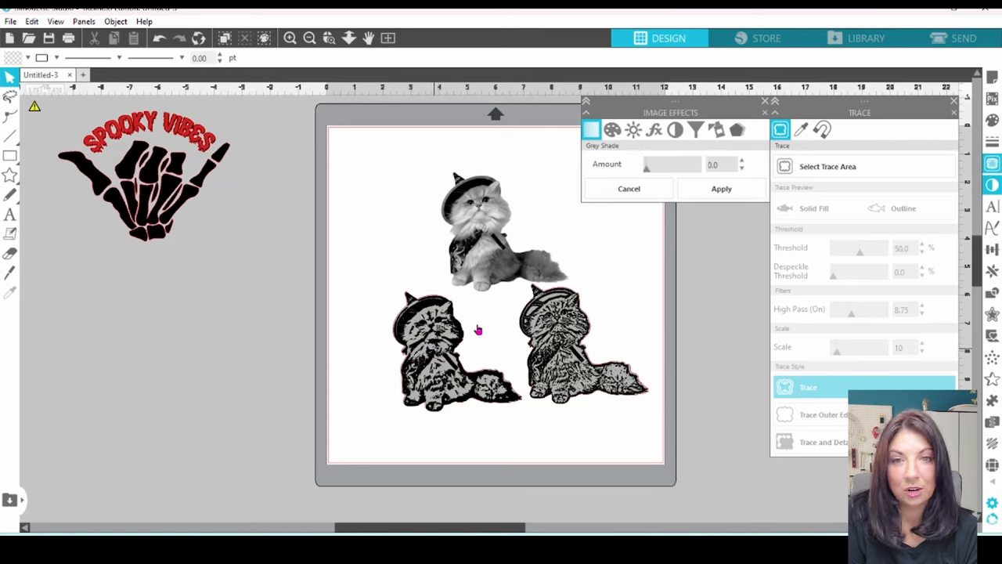
mouse_move(546, 355)
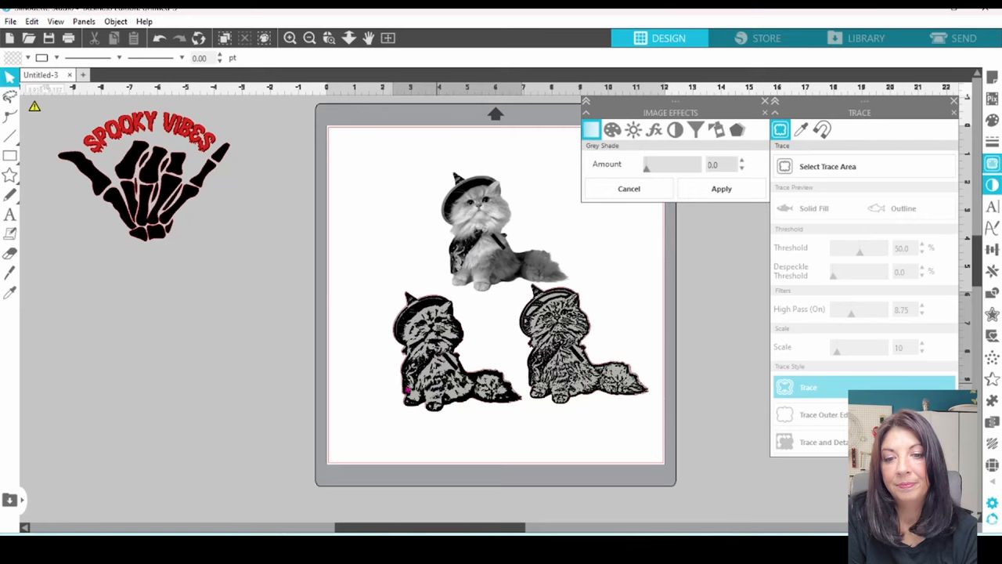
drag(450, 349, 157, 368)
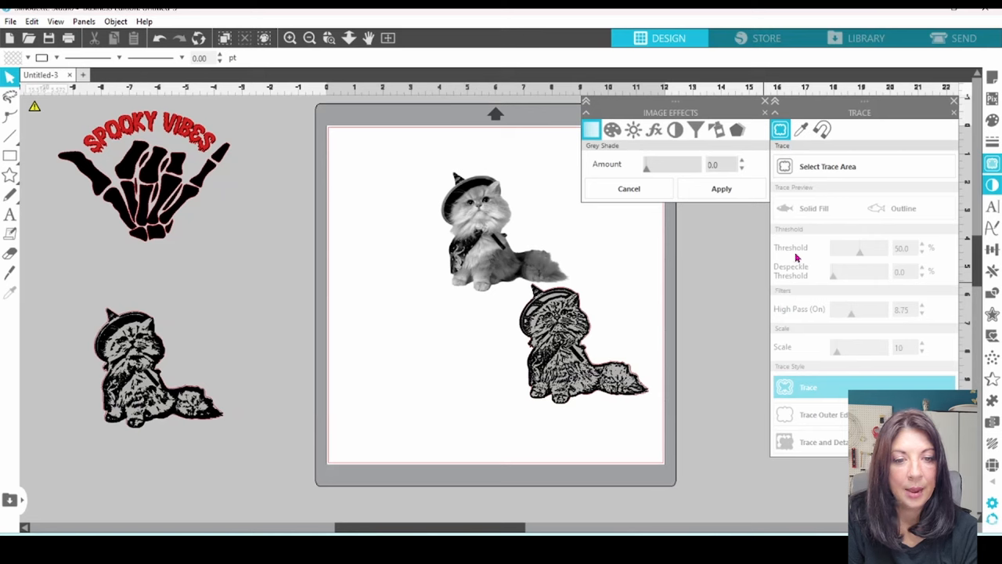
mouse_move(799, 256)
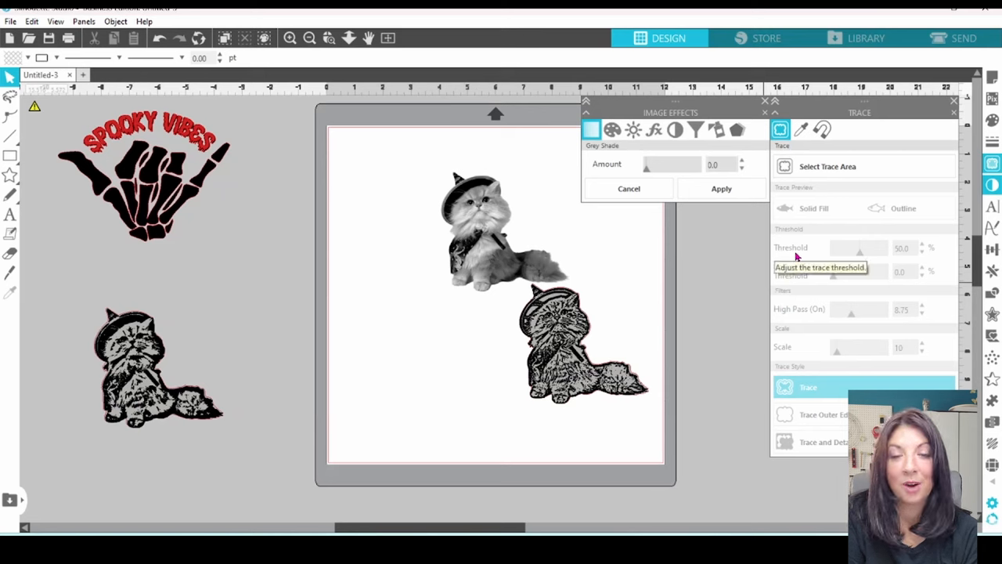